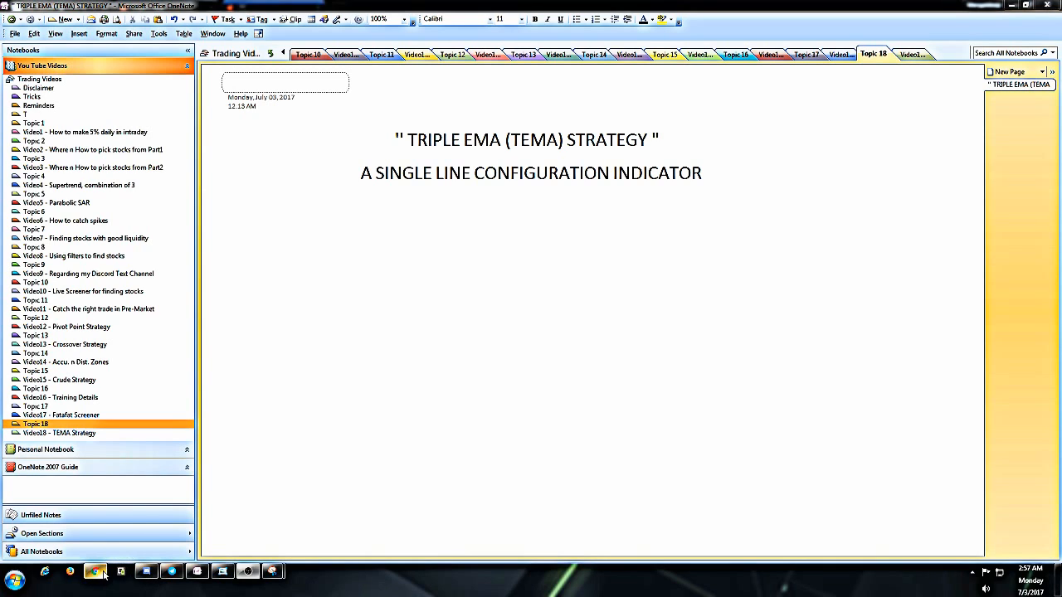
Step: Bring up the Zerodha Kite ITC intraday chart with its Supertrend line and ADX pane
{"action": "left_click", "coordinate": [94, 570]}
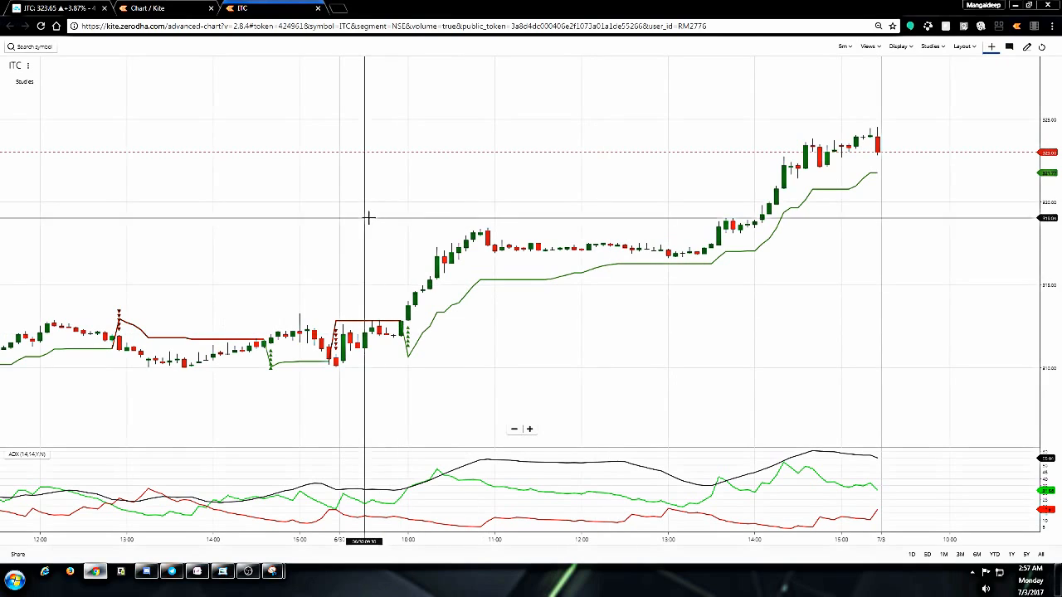
{"action": "mouse_move", "coordinate": [455, 322]}
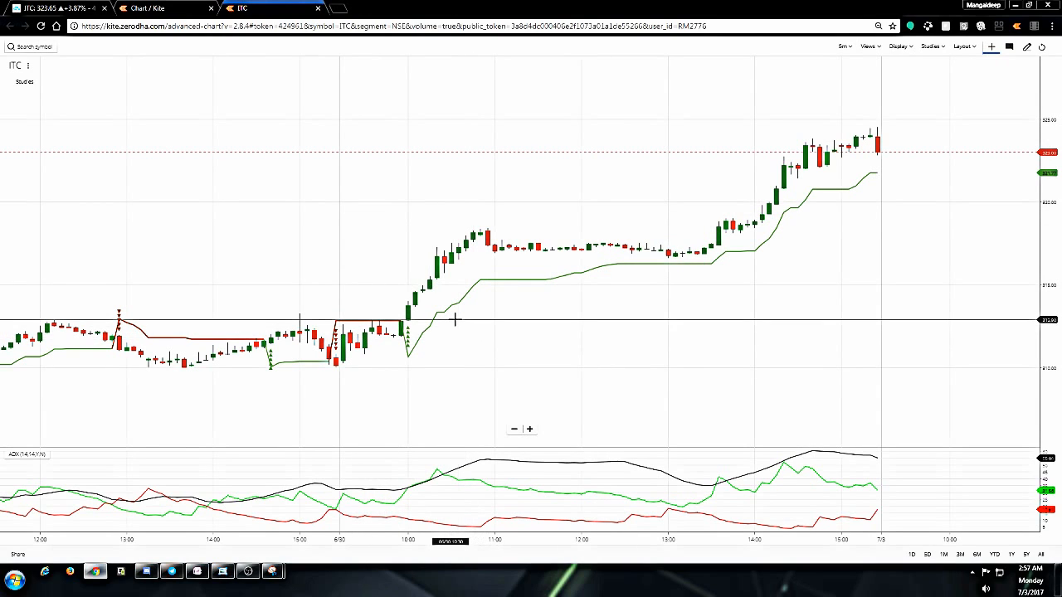
{"action": "mouse_move", "coordinate": [455, 319]}
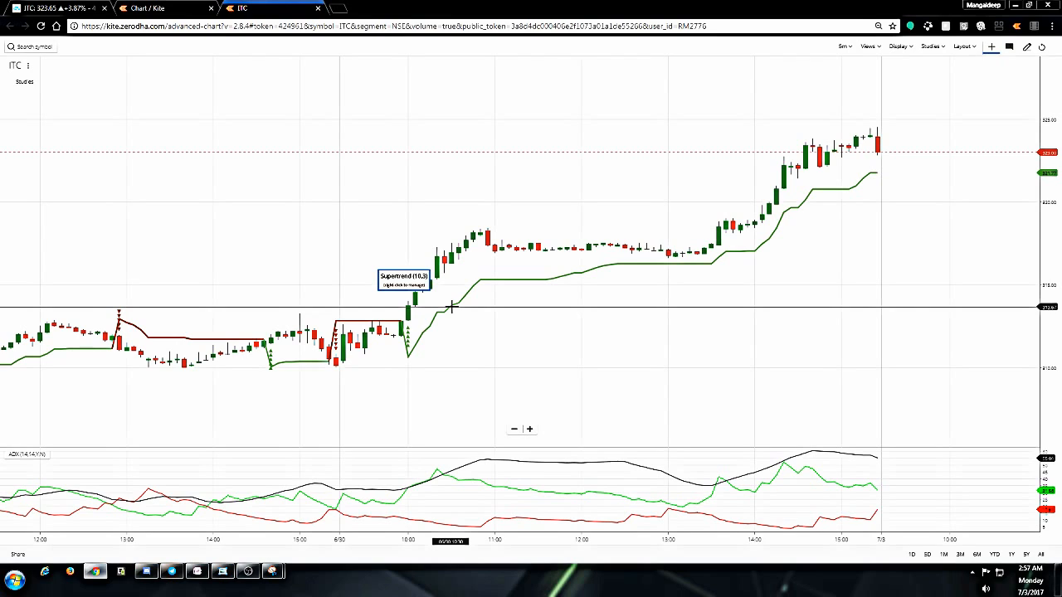
{"action": "mouse_move", "coordinate": [521, 462]}
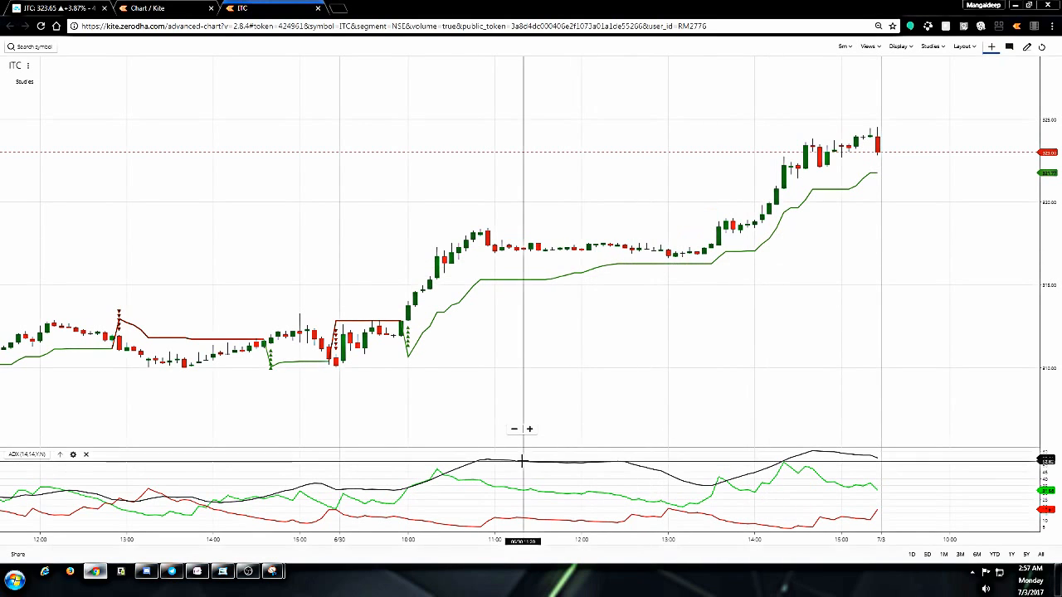
{"action": "mouse_move", "coordinate": [438, 479]}
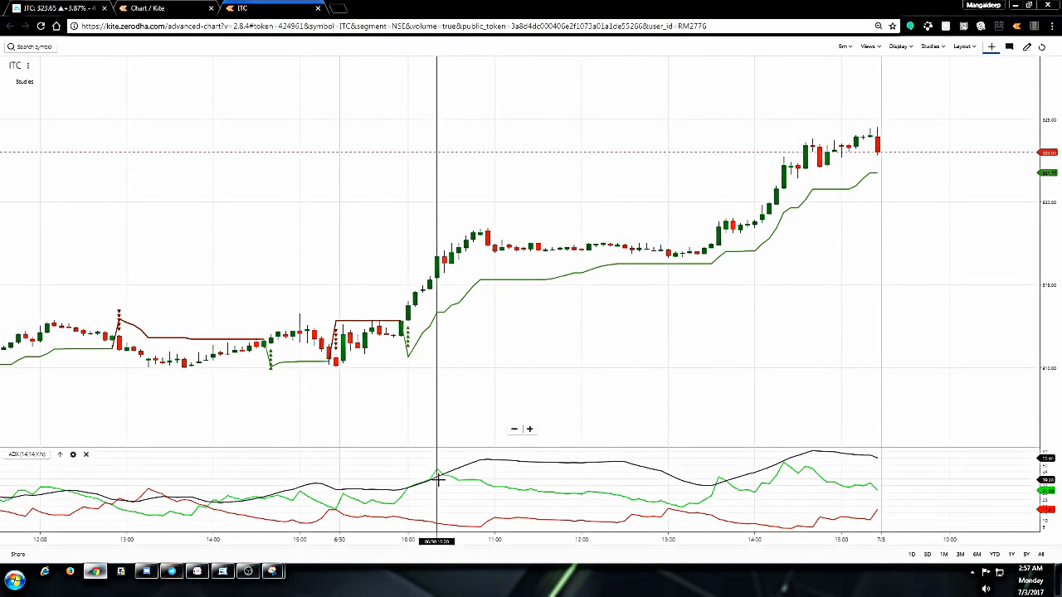
{"action": "mouse_move", "coordinate": [938, 81]}
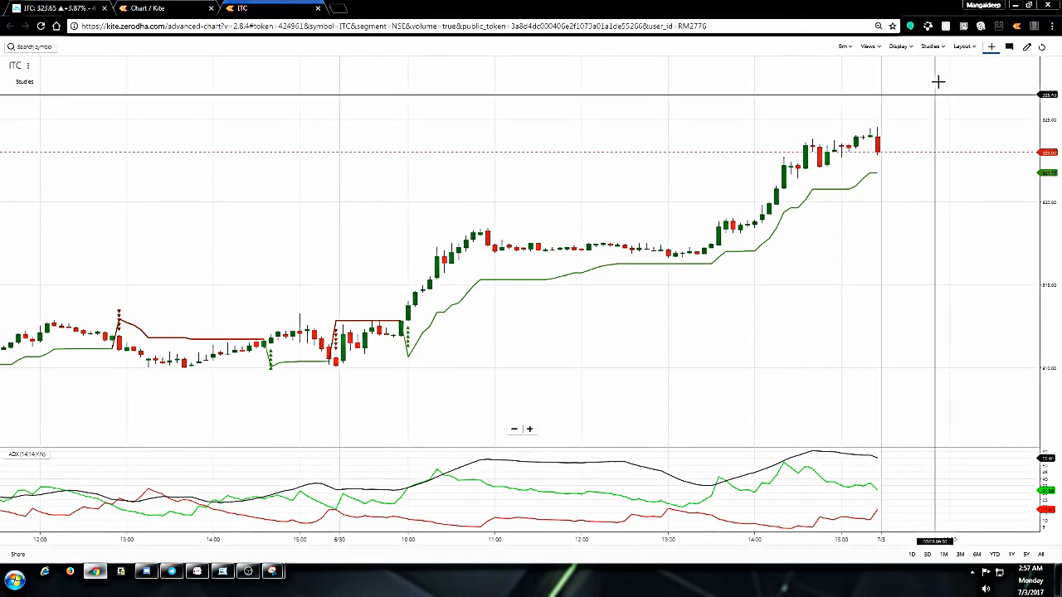
Step: Add a Moving Average study of Triple Exponential type over the ITC candles
{"action": "left_click", "coordinate": [929, 47]}
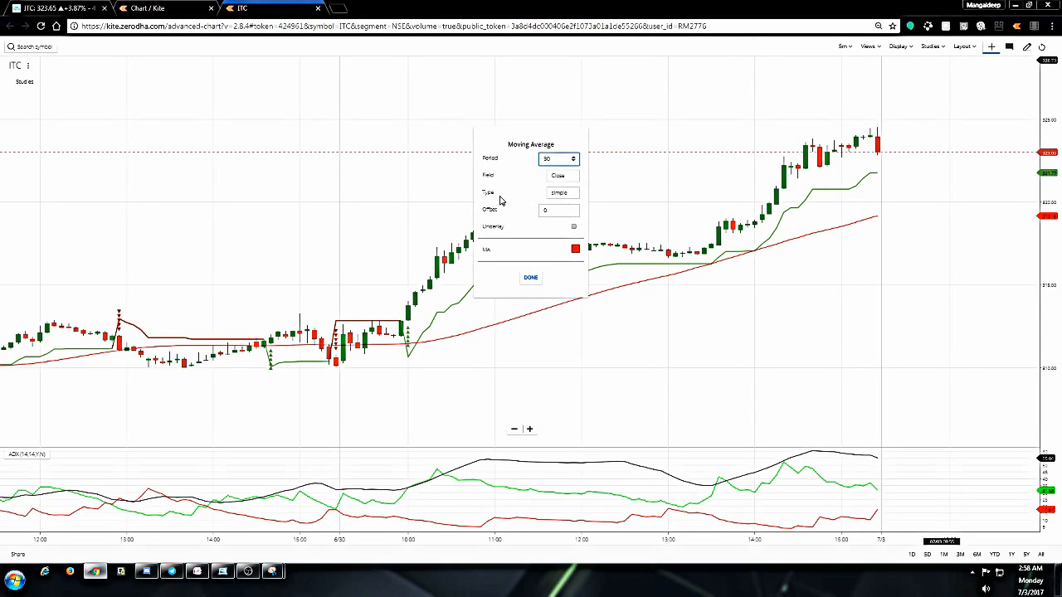
{"action": "left_click", "coordinate": [561, 192]}
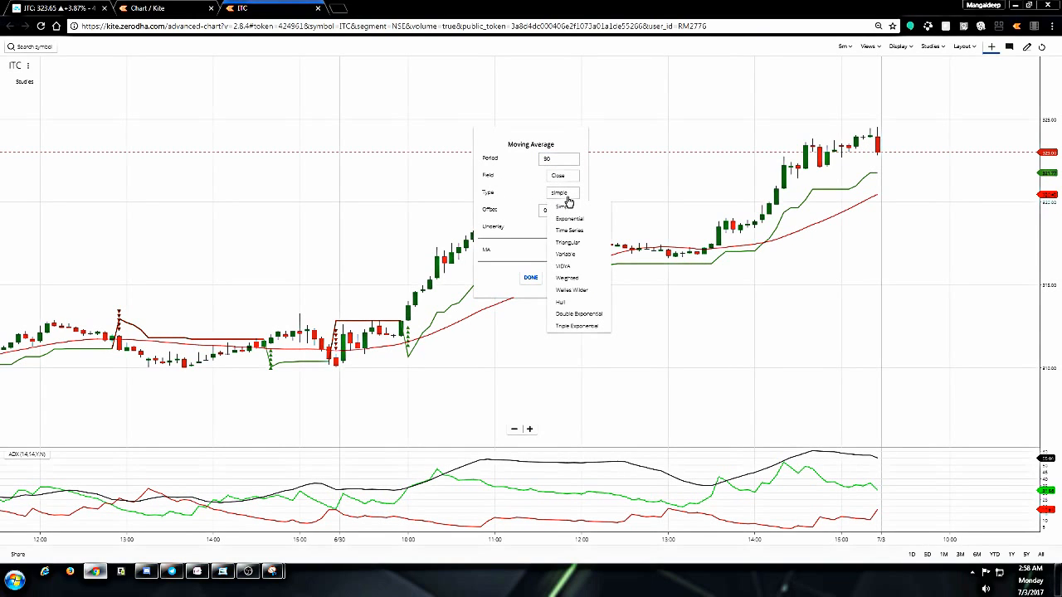
{"action": "mouse_move", "coordinate": [577, 325]}
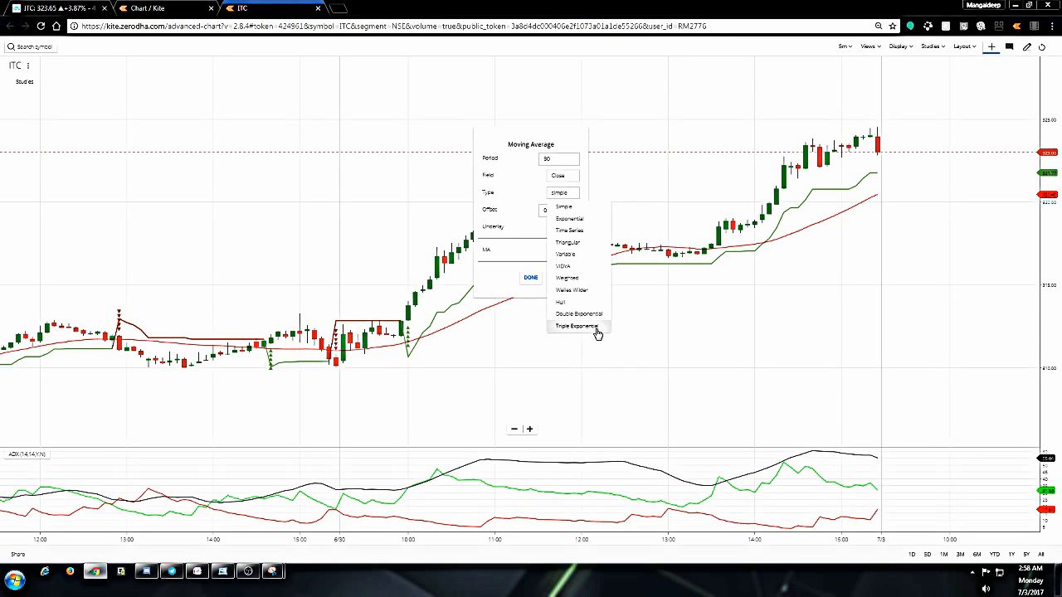
{"action": "left_click", "coordinate": [578, 326]}
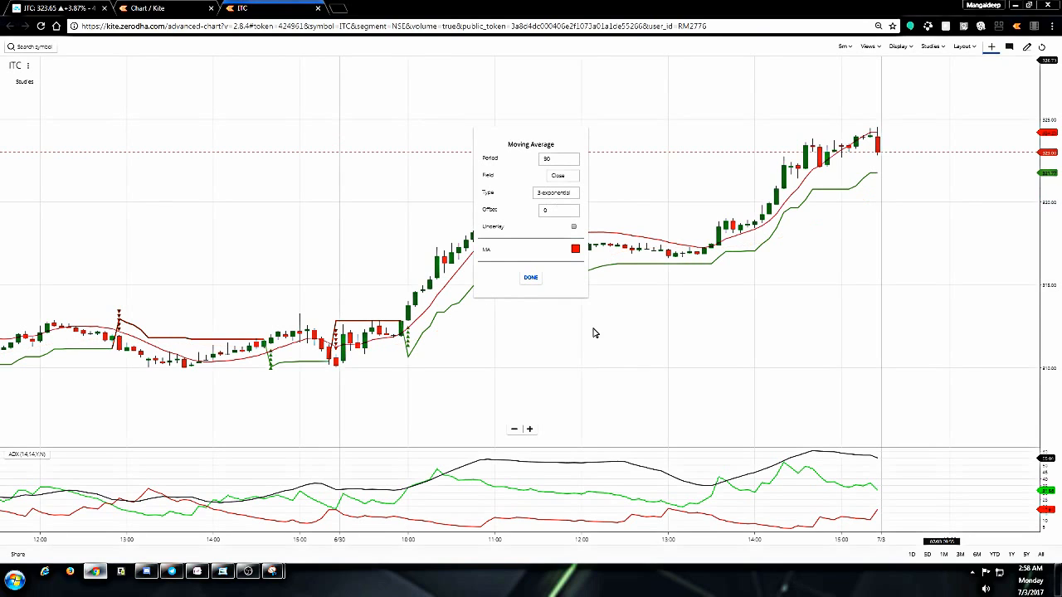
{"action": "mouse_move", "coordinate": [516, 290]}
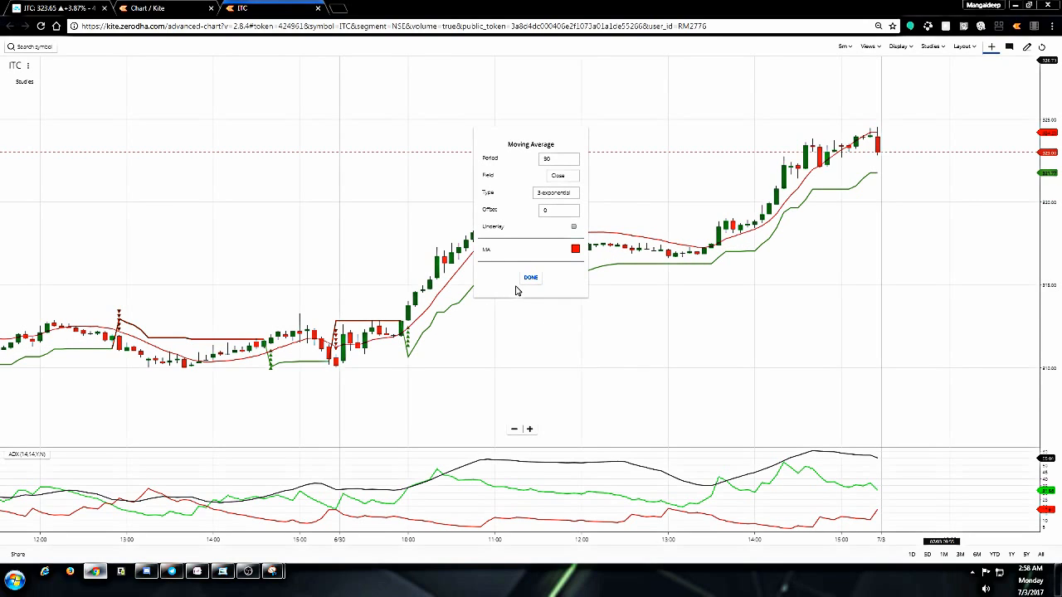
{"action": "left_click", "coordinate": [531, 277]}
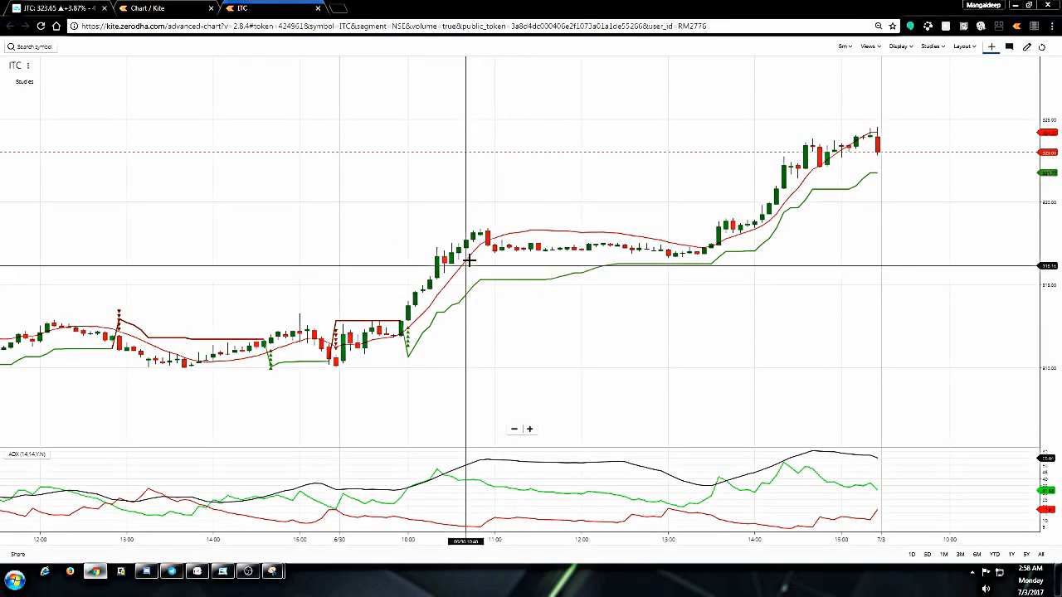
{"action": "mouse_move", "coordinate": [610, 241]}
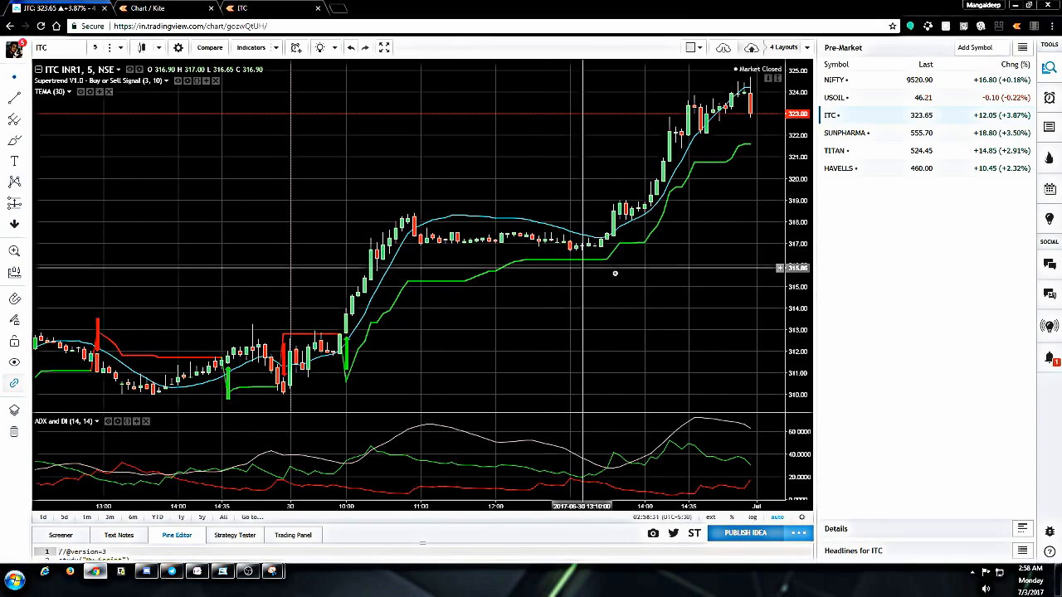
{"action": "mouse_move", "coordinate": [803, 174]}
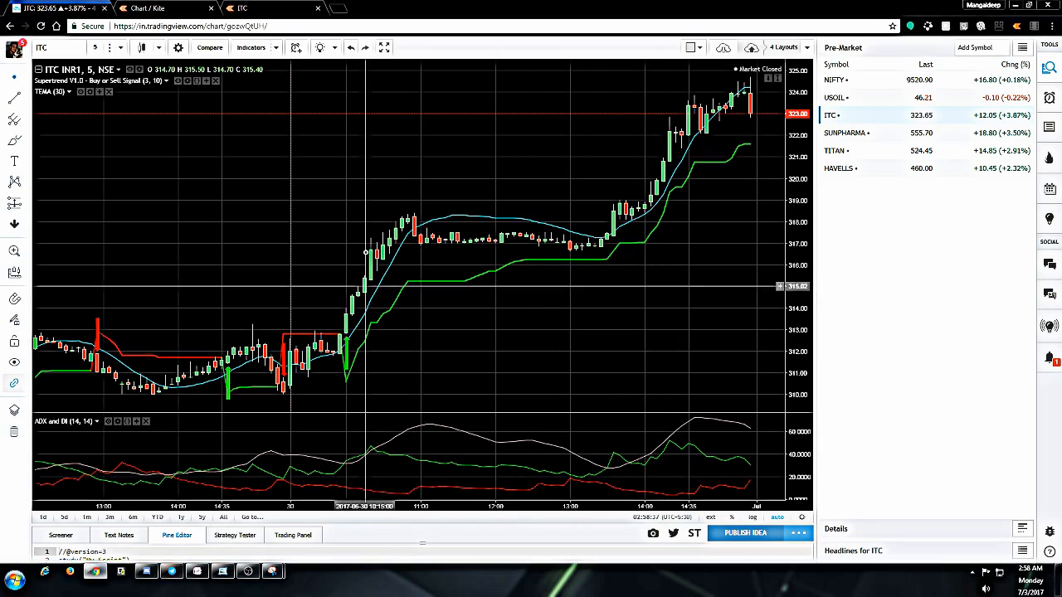
{"action": "mouse_move", "coordinate": [506, 324]}
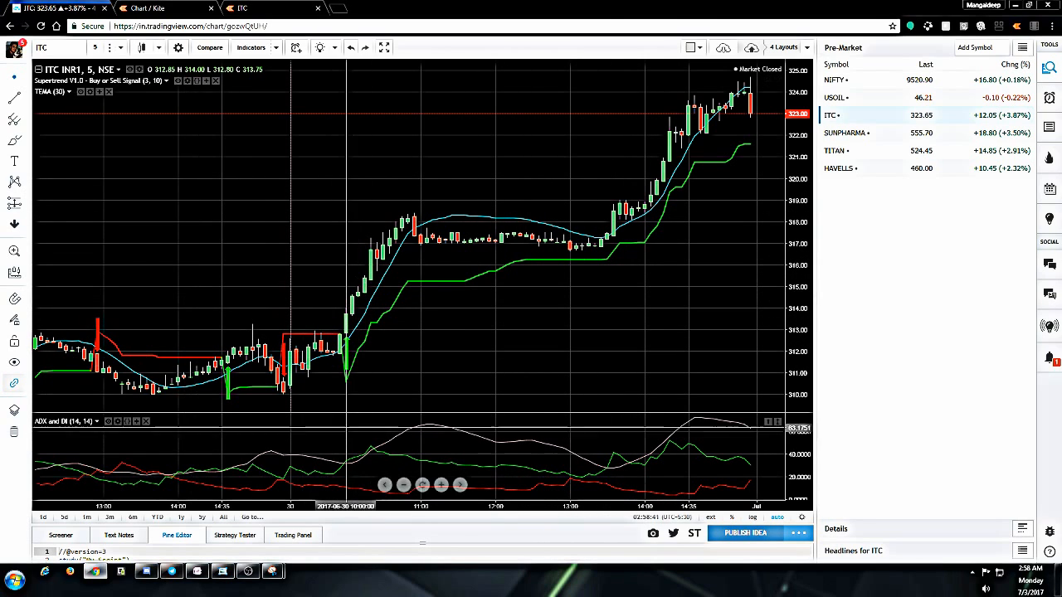
{"action": "mouse_move", "coordinate": [292, 410]}
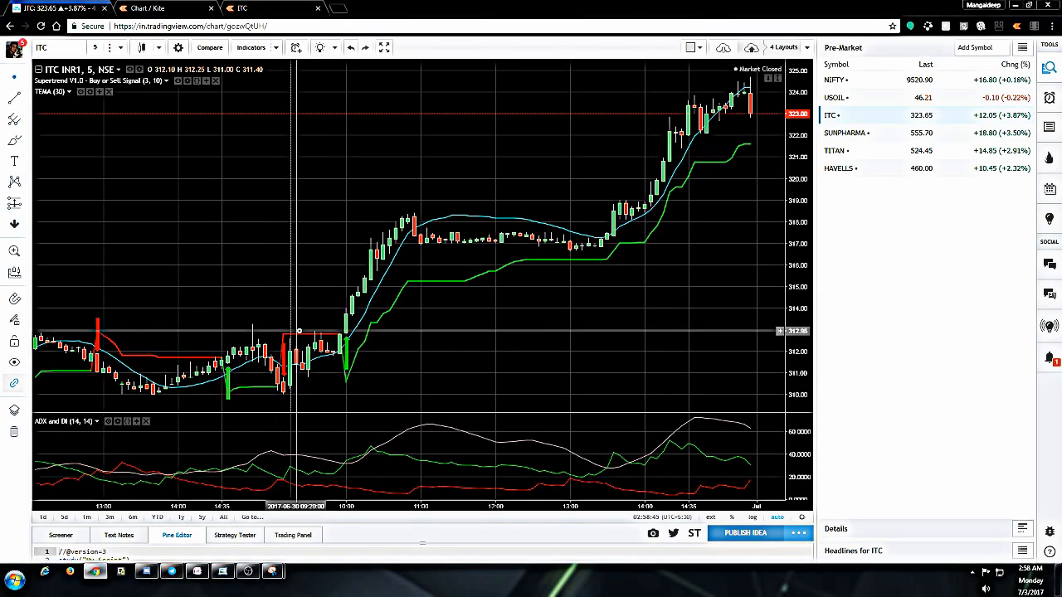
{"action": "mouse_move", "coordinate": [322, 332]}
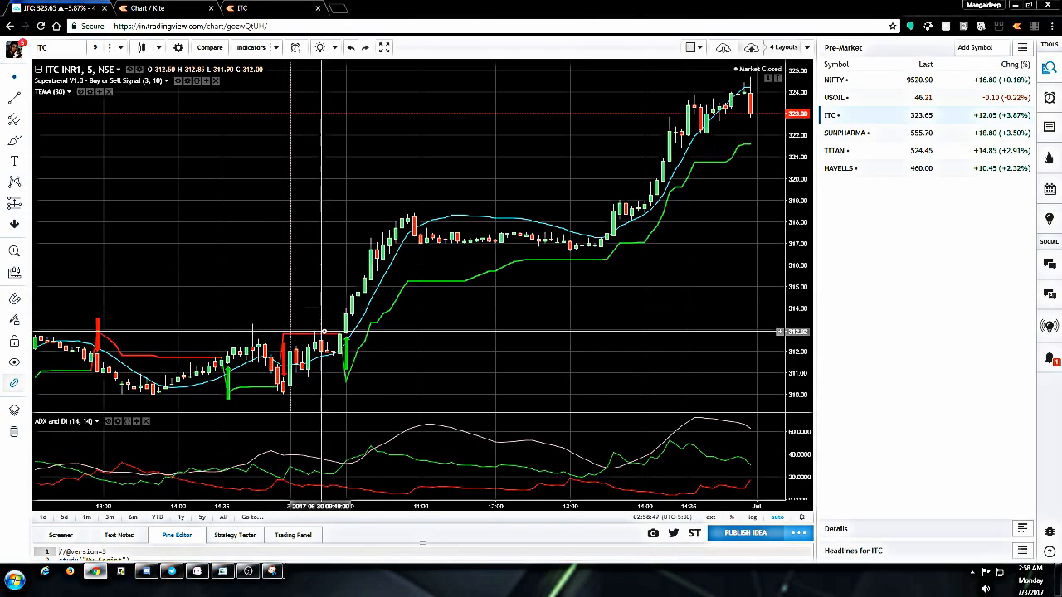
{"action": "mouse_move", "coordinate": [318, 334]}
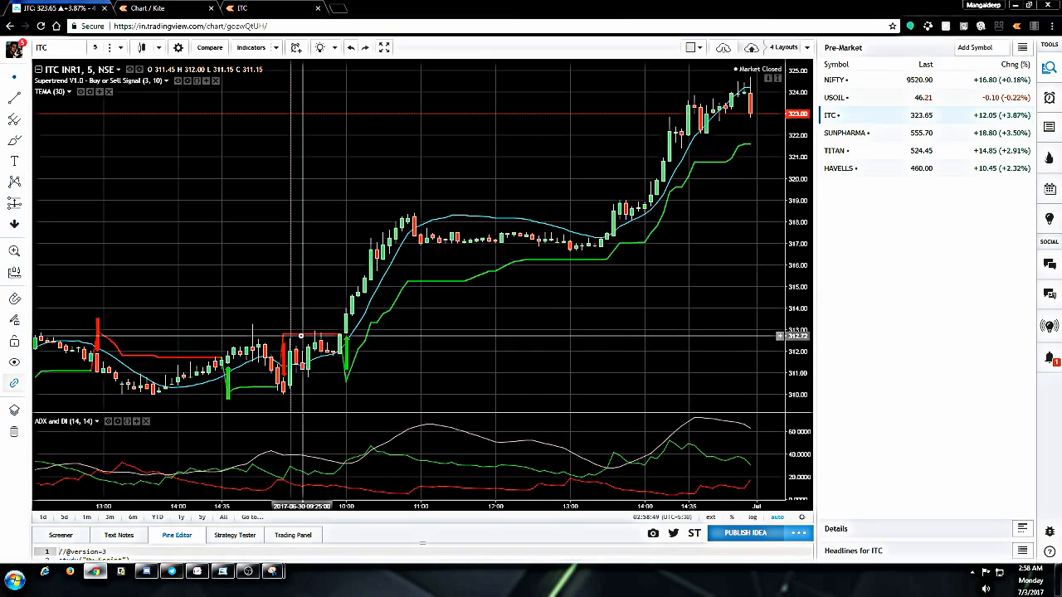
{"action": "mouse_move", "coordinate": [340, 342]}
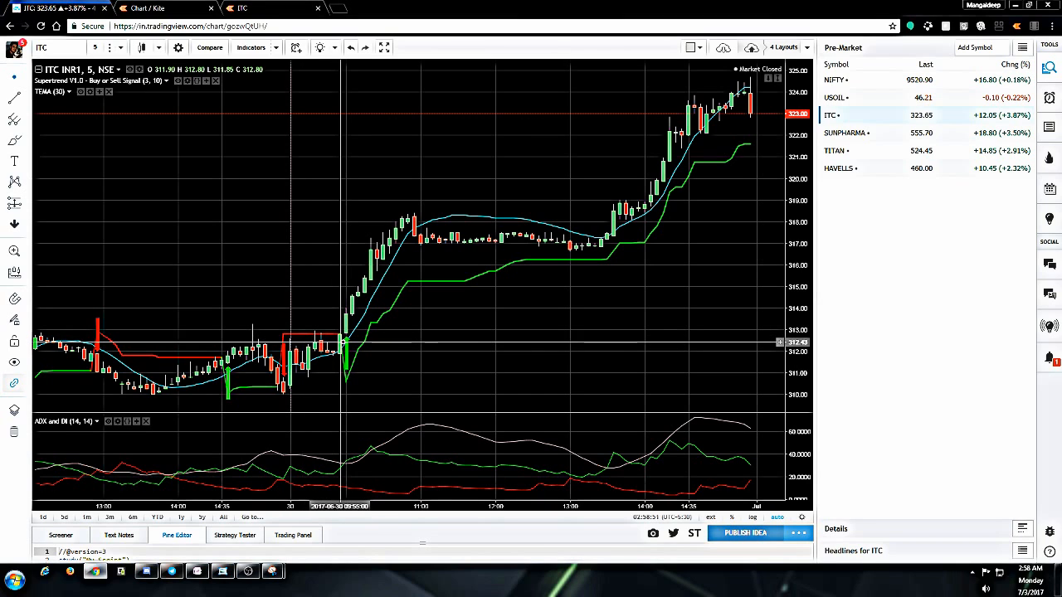
{"action": "mouse_move", "coordinate": [328, 361]}
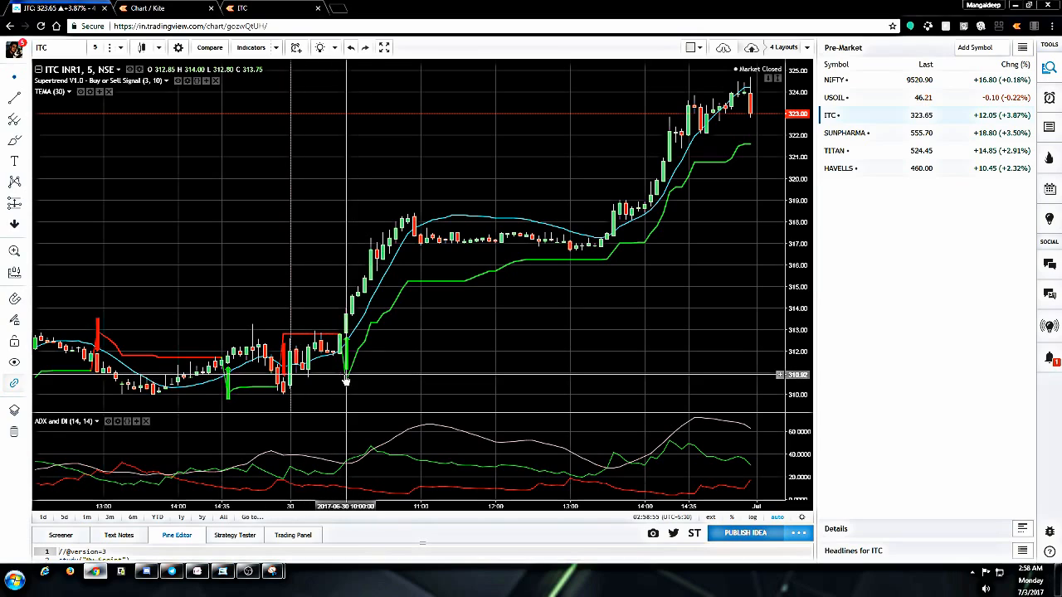
{"action": "mouse_move", "coordinate": [341, 375]}
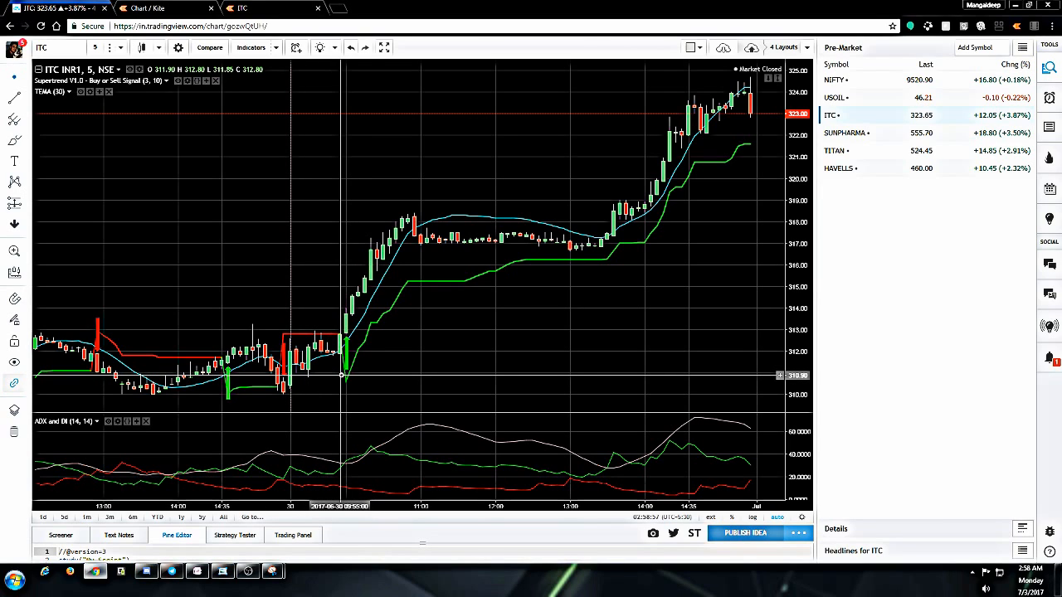
{"action": "mouse_move", "coordinate": [347, 381]}
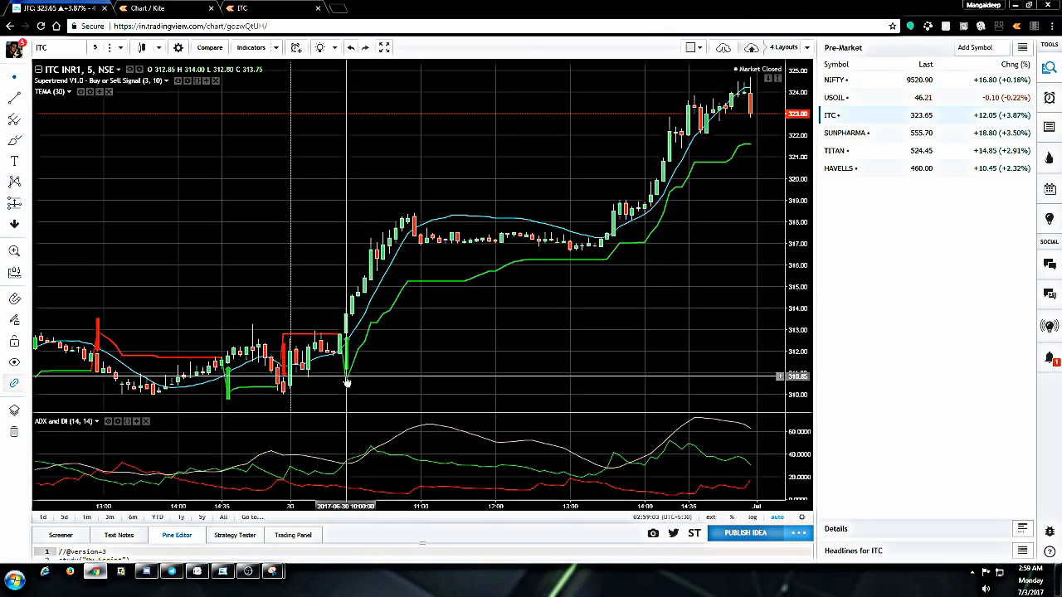
{"action": "mouse_move", "coordinate": [342, 340]}
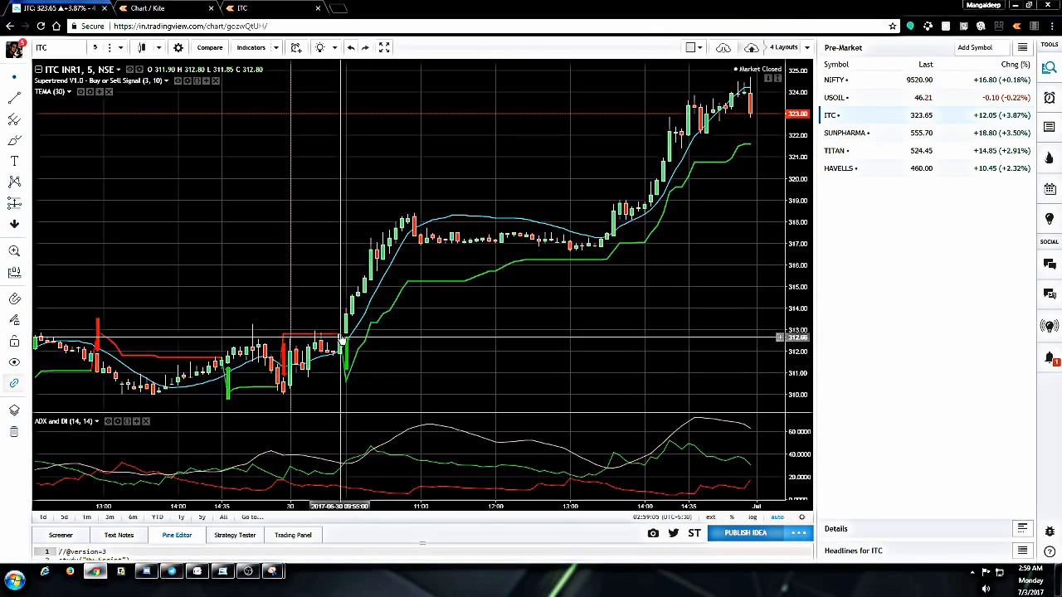
{"action": "mouse_move", "coordinate": [345, 322]}
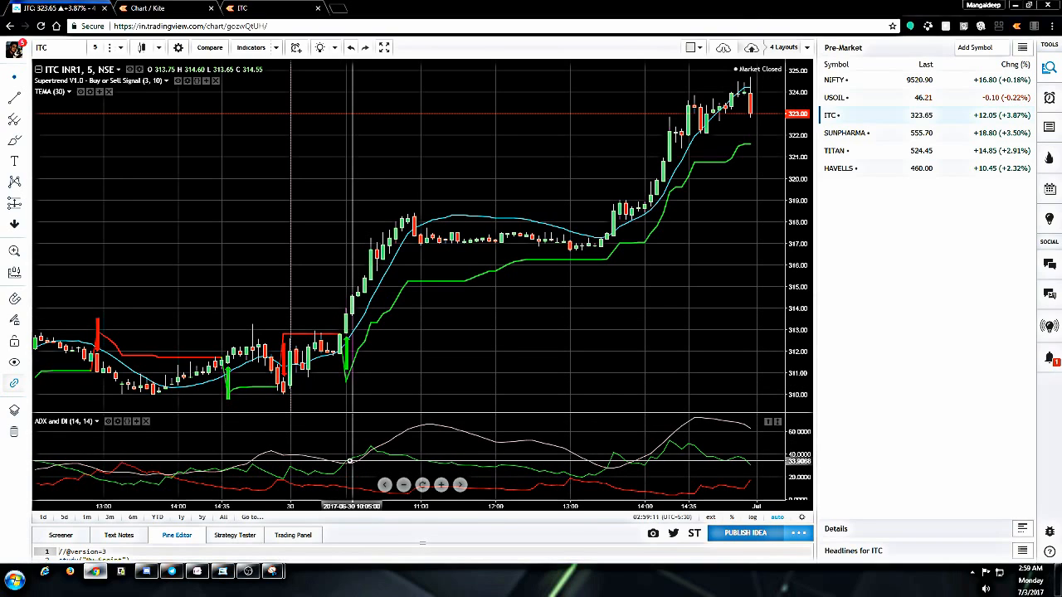
{"action": "mouse_move", "coordinate": [358, 463]}
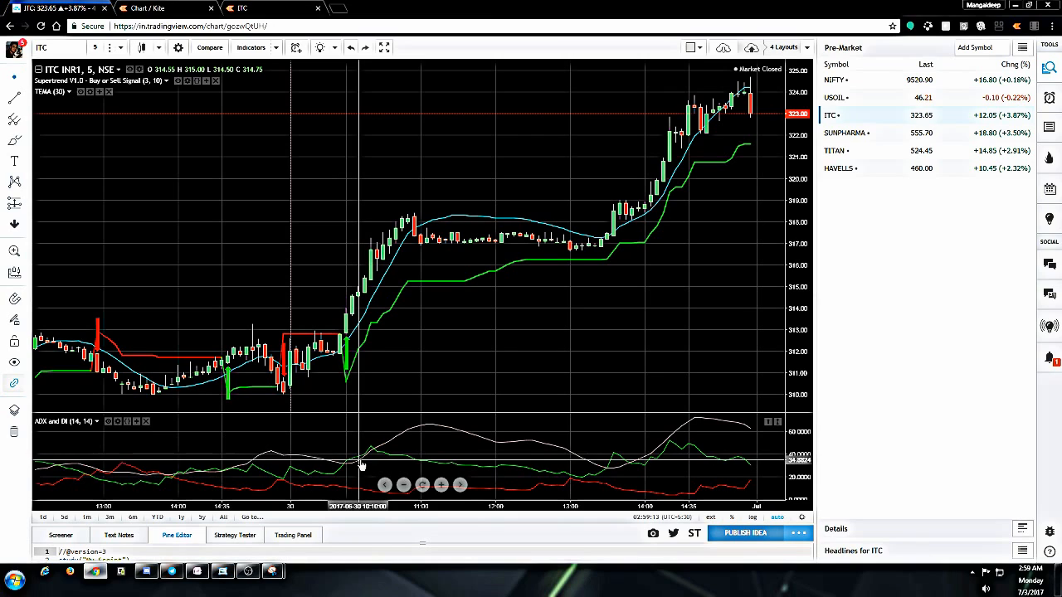
{"action": "mouse_move", "coordinate": [355, 478]}
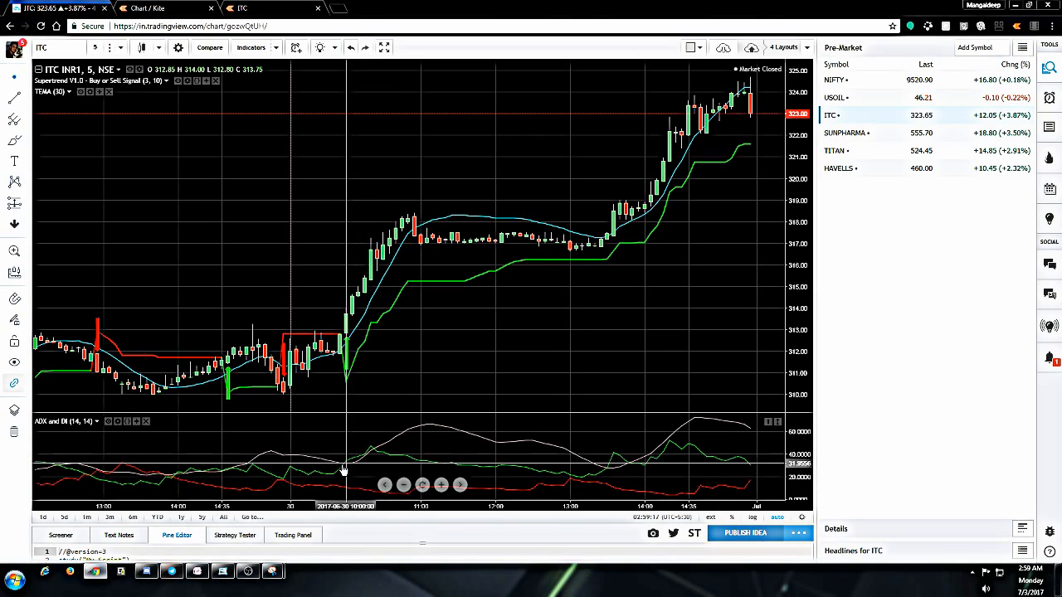
{"action": "mouse_move", "coordinate": [343, 471]}
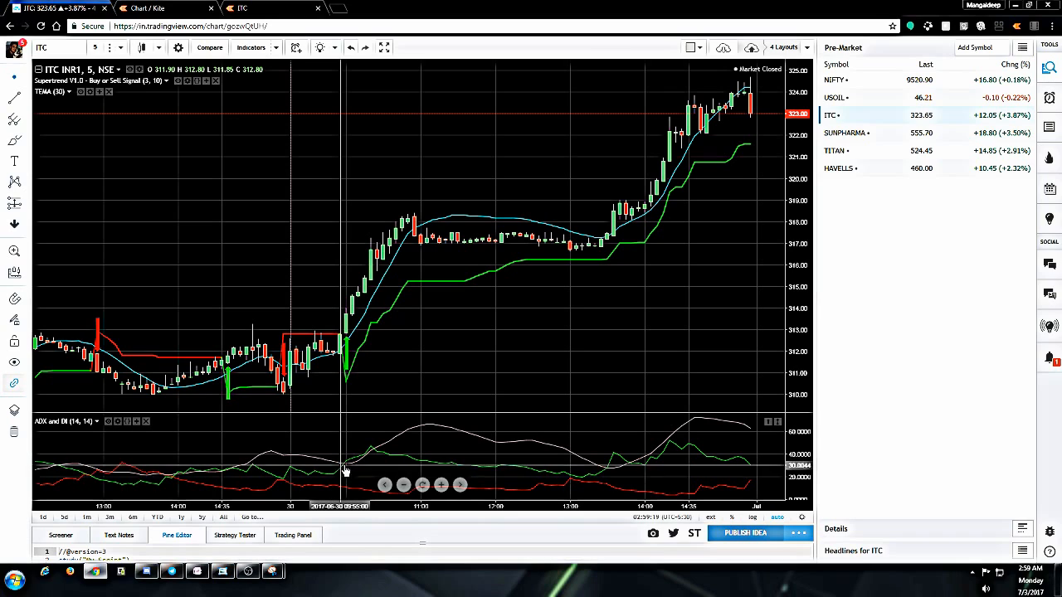
{"action": "mouse_move", "coordinate": [365, 461]}
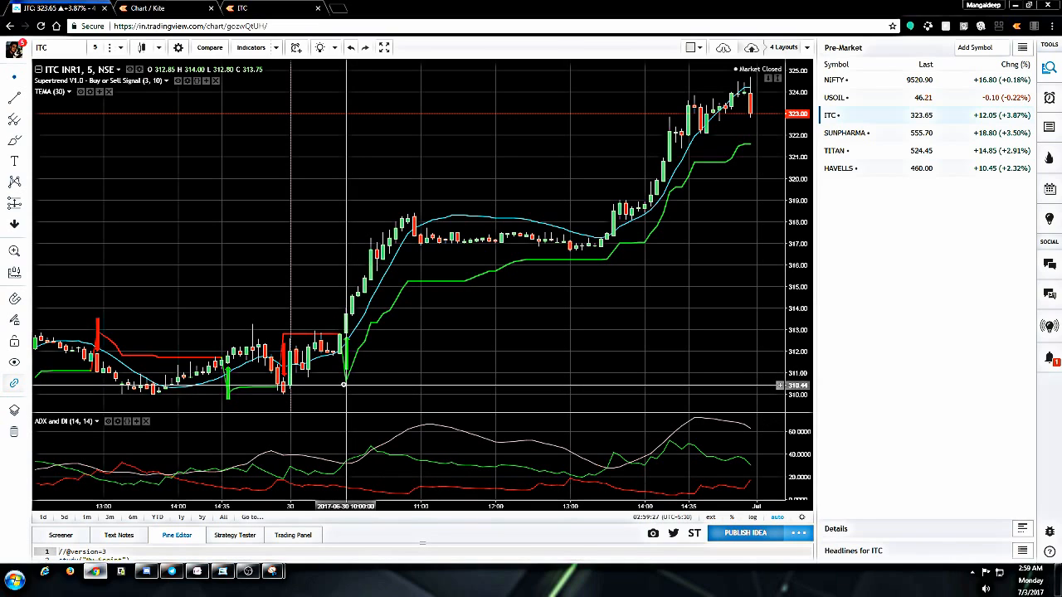
{"action": "mouse_move", "coordinate": [411, 254]}
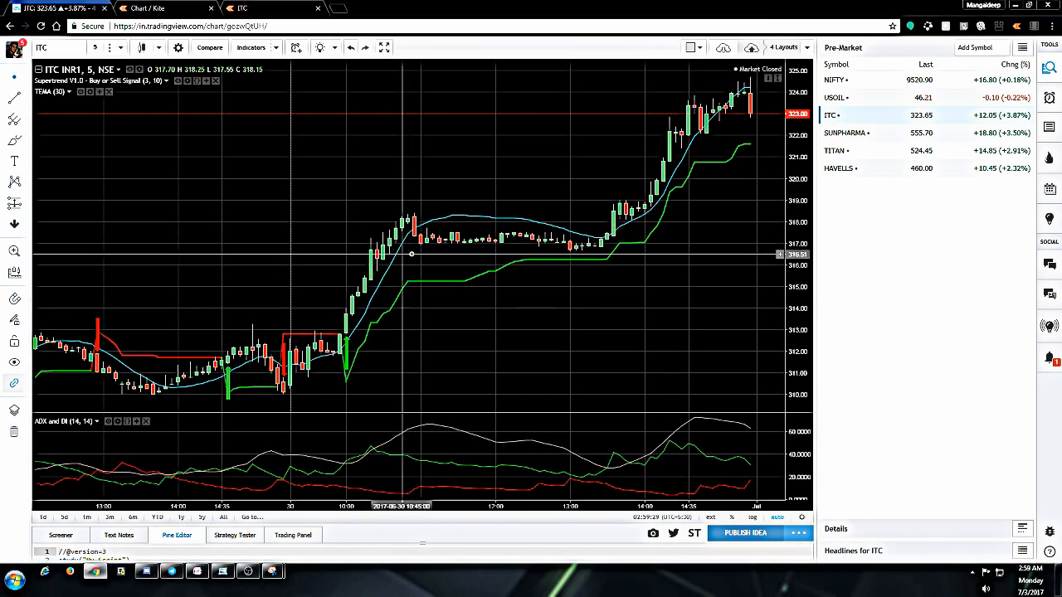
{"action": "mouse_move", "coordinate": [423, 242]}
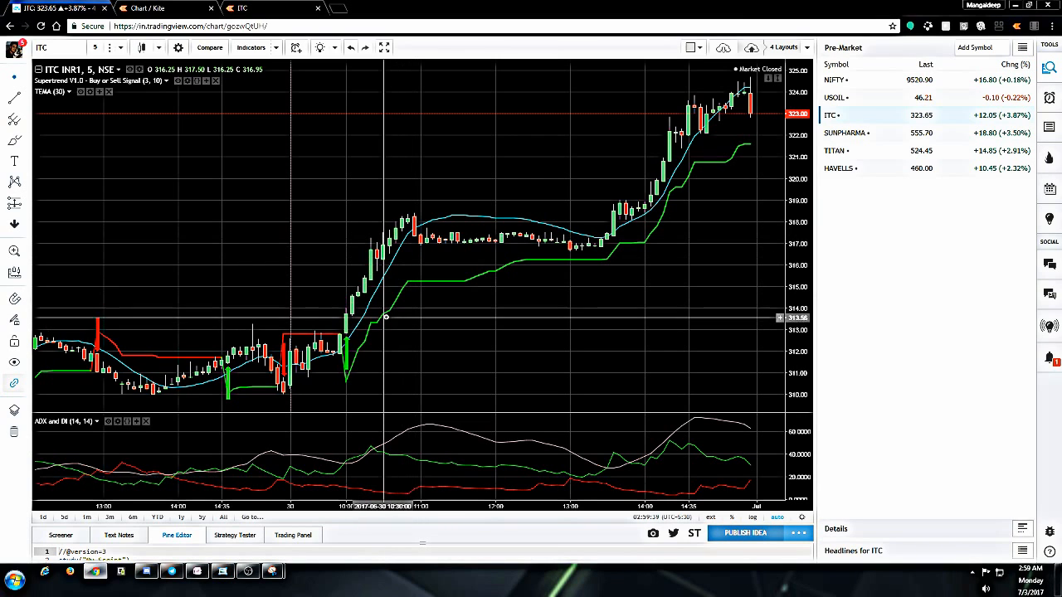
{"action": "mouse_move", "coordinate": [383, 265]}
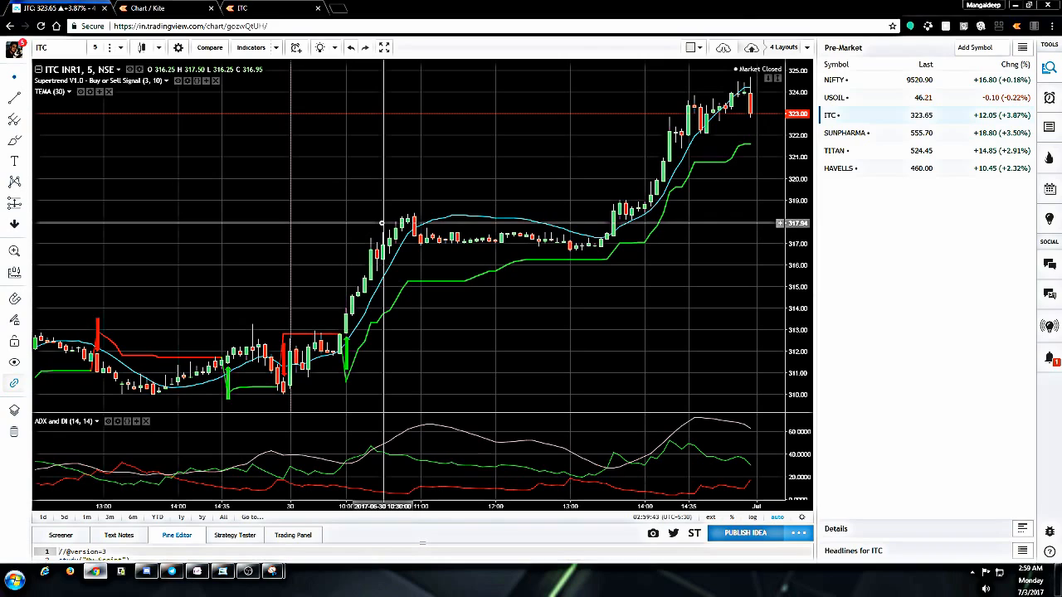
{"action": "mouse_move", "coordinate": [418, 269]}
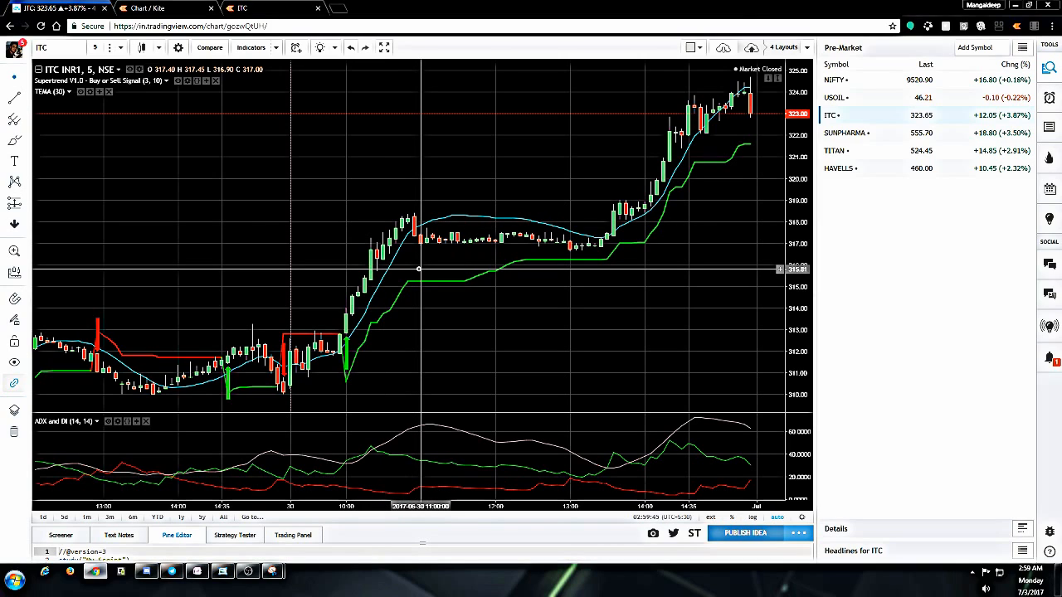
{"action": "mouse_move", "coordinate": [415, 252]}
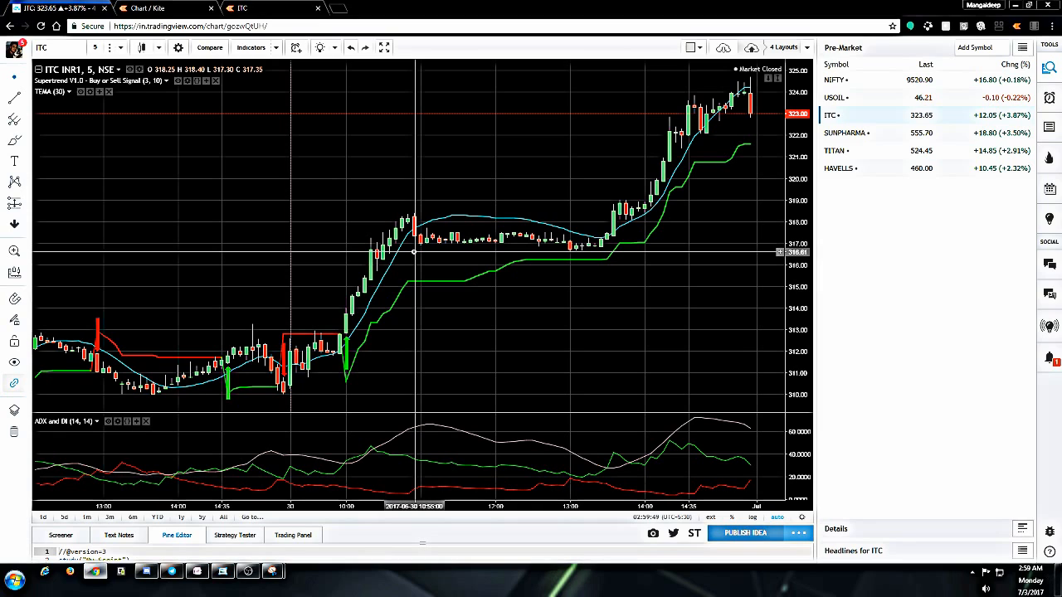
{"action": "mouse_move", "coordinate": [391, 324]}
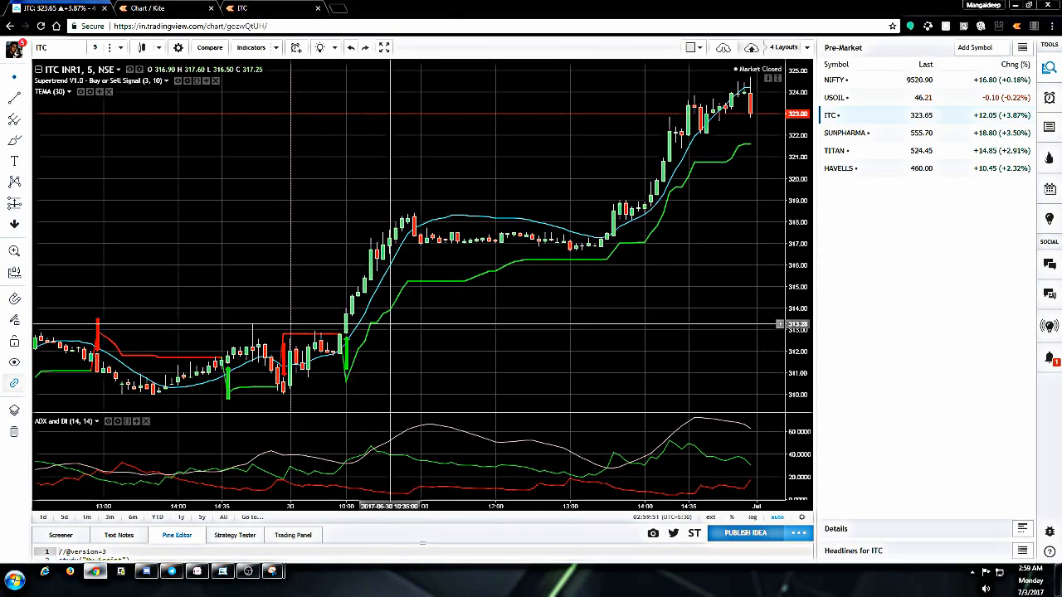
{"action": "mouse_move", "coordinate": [448, 347]}
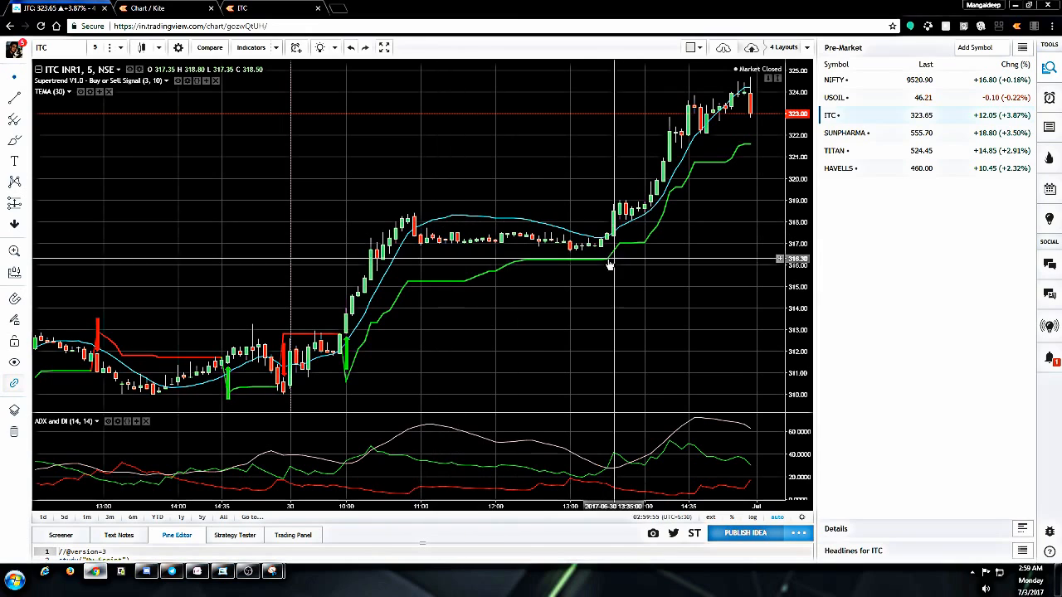
{"action": "mouse_move", "coordinate": [389, 229]}
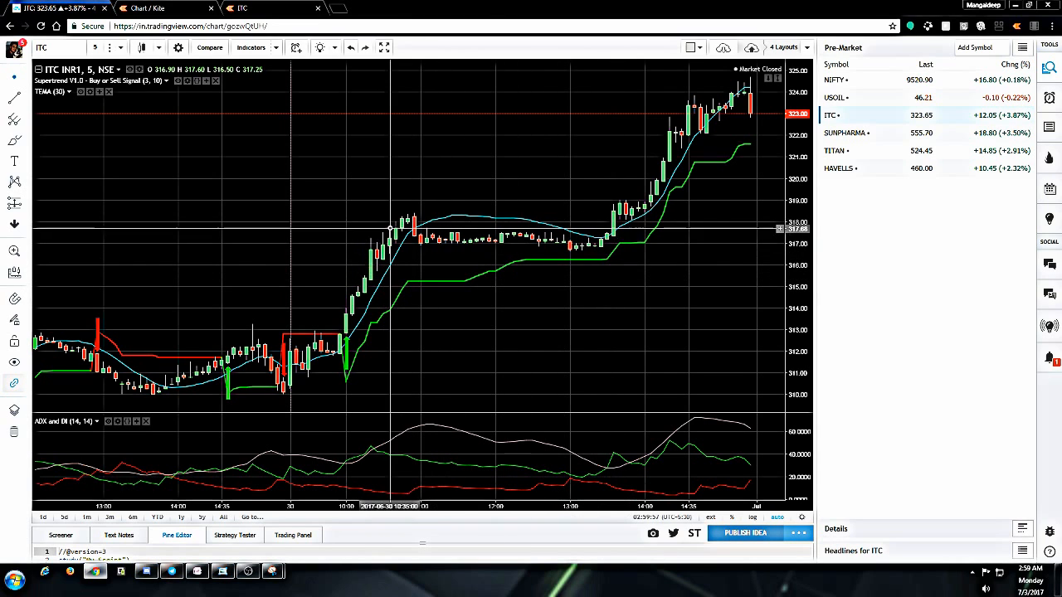
{"action": "mouse_move", "coordinate": [528, 243]}
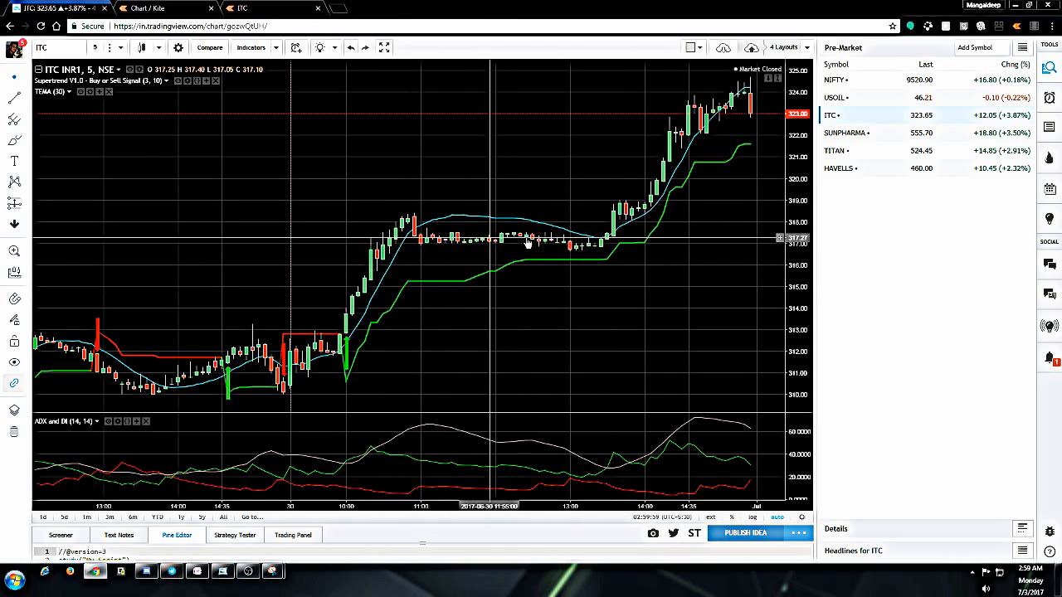
{"action": "mouse_move", "coordinate": [435, 359]}
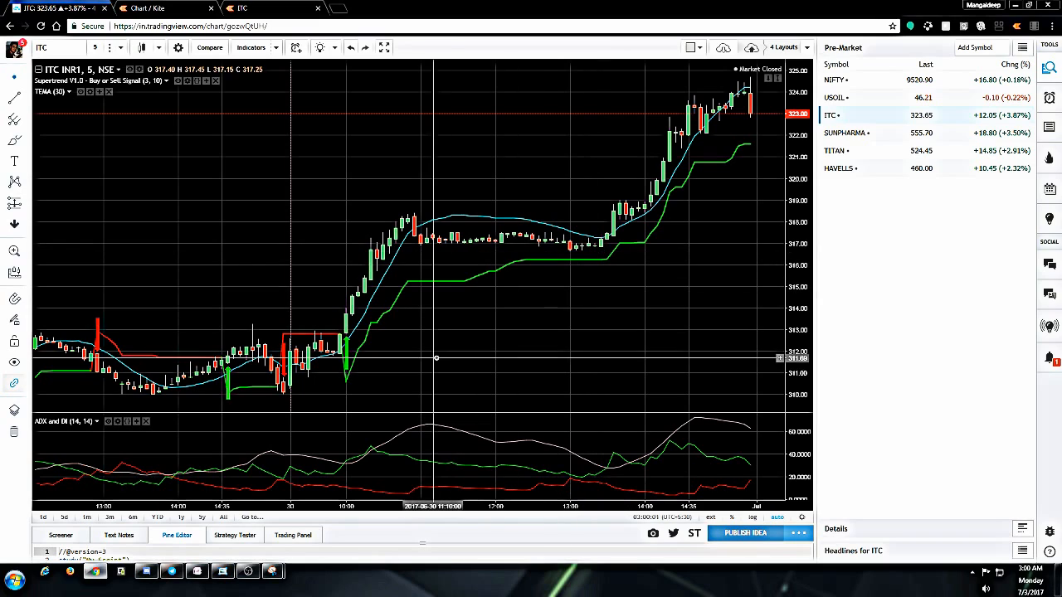
{"action": "mouse_move", "coordinate": [448, 285]}
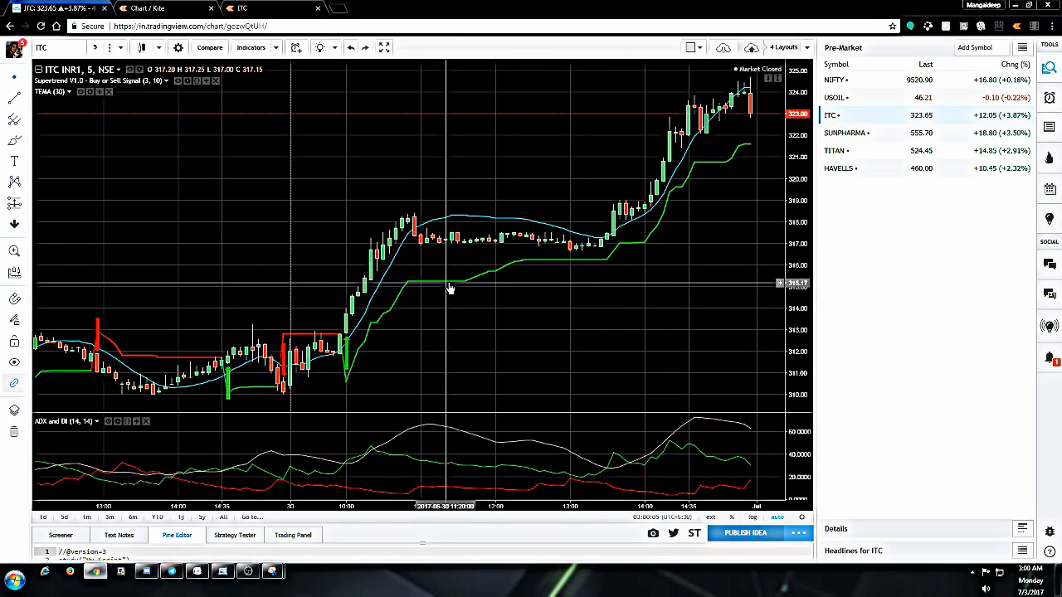
{"action": "mouse_move", "coordinate": [482, 245]}
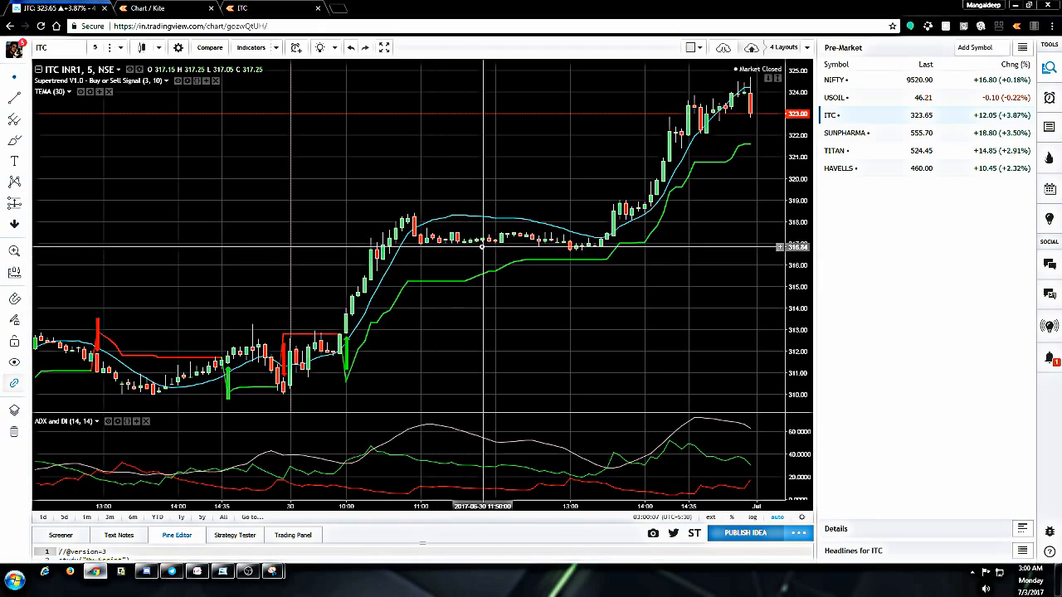
{"action": "mouse_move", "coordinate": [473, 280]}
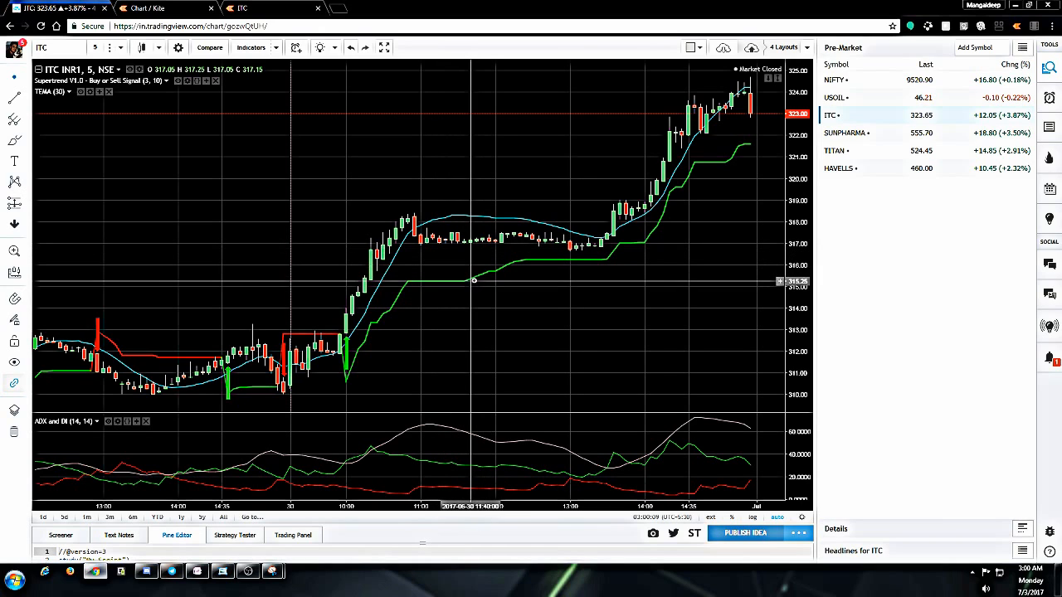
{"action": "mouse_move", "coordinate": [531, 264]}
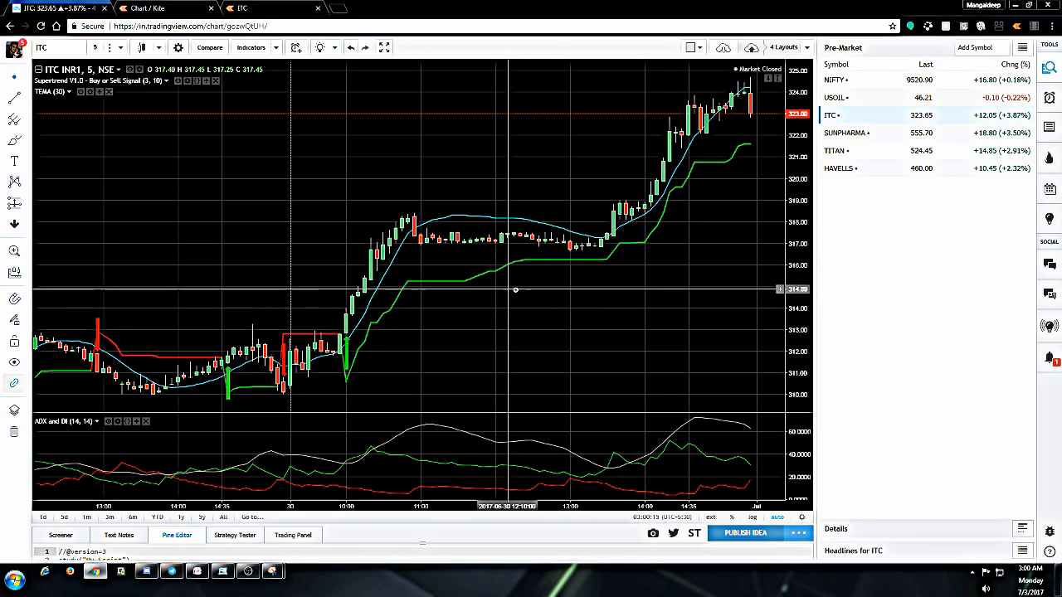
{"action": "mouse_move", "coordinate": [540, 267]}
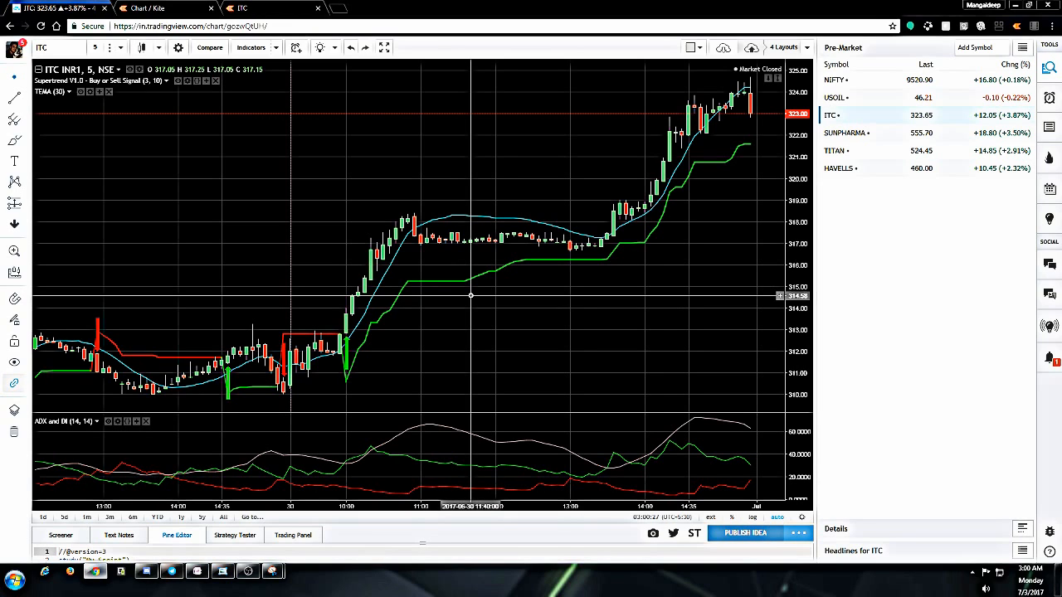
{"action": "mouse_move", "coordinate": [425, 231]}
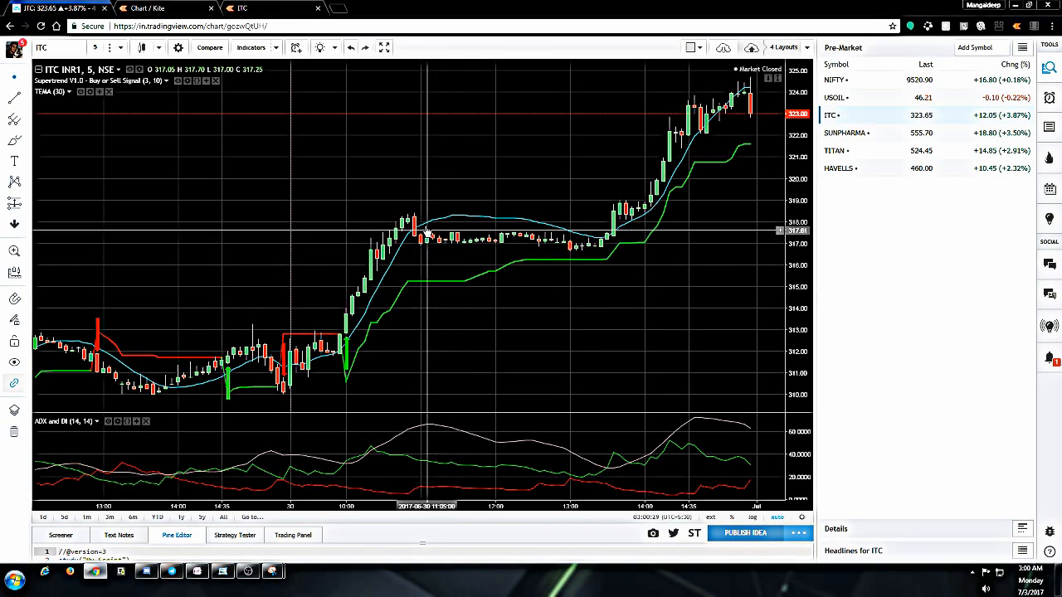
{"action": "mouse_move", "coordinate": [501, 243]}
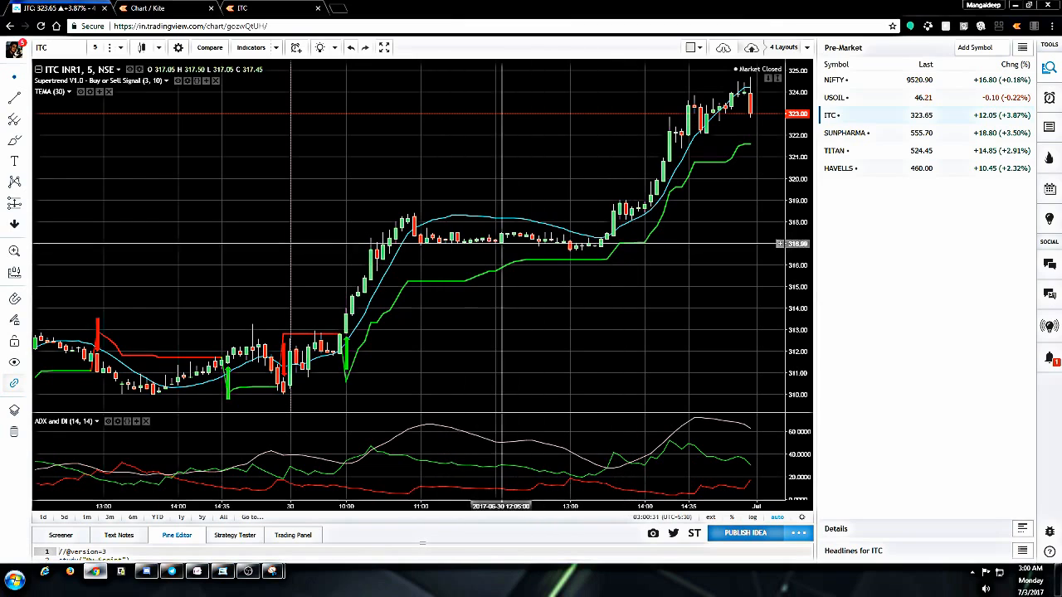
{"action": "mouse_move", "coordinate": [610, 245]}
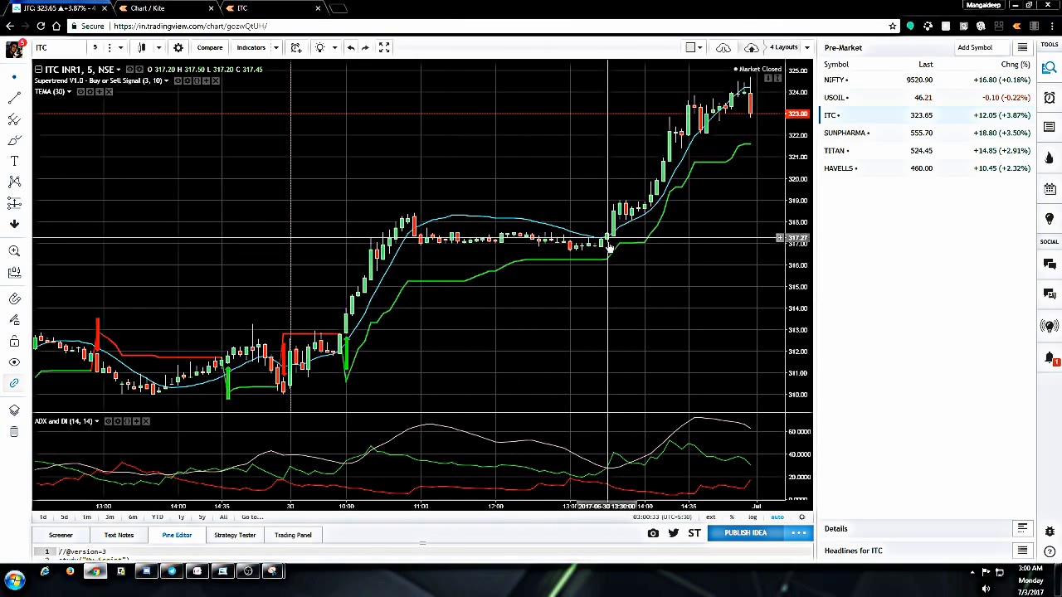
{"action": "mouse_move", "coordinate": [611, 241]}
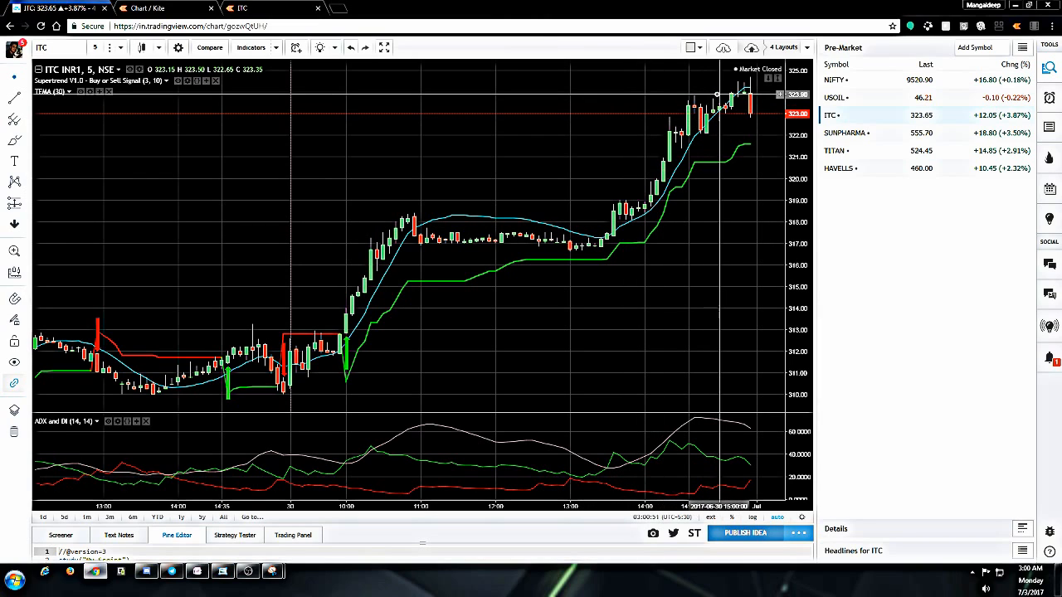
{"action": "mouse_move", "coordinate": [702, 140]}
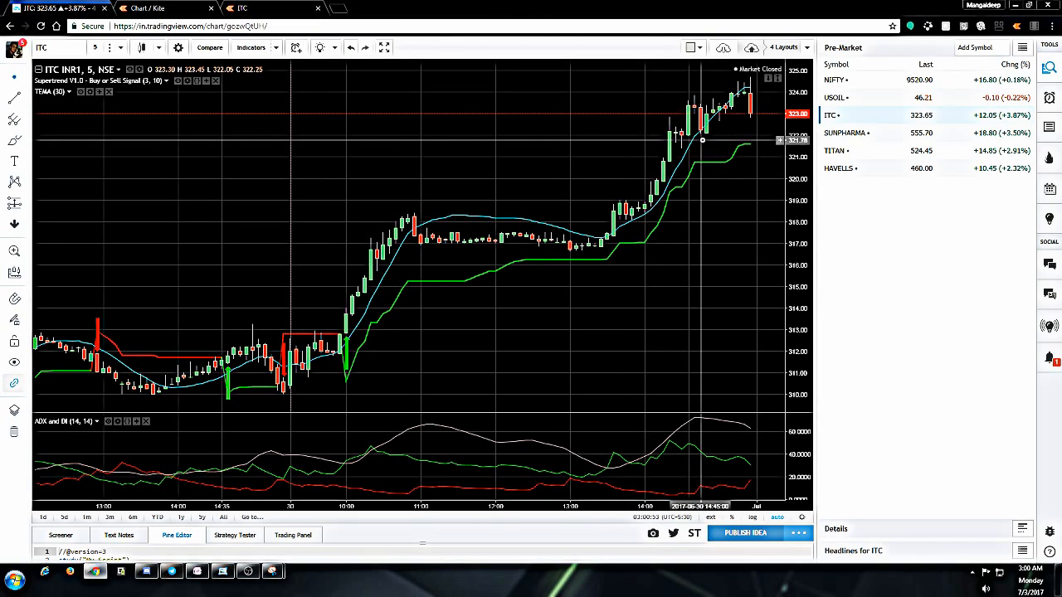
{"action": "mouse_move", "coordinate": [762, 119]}
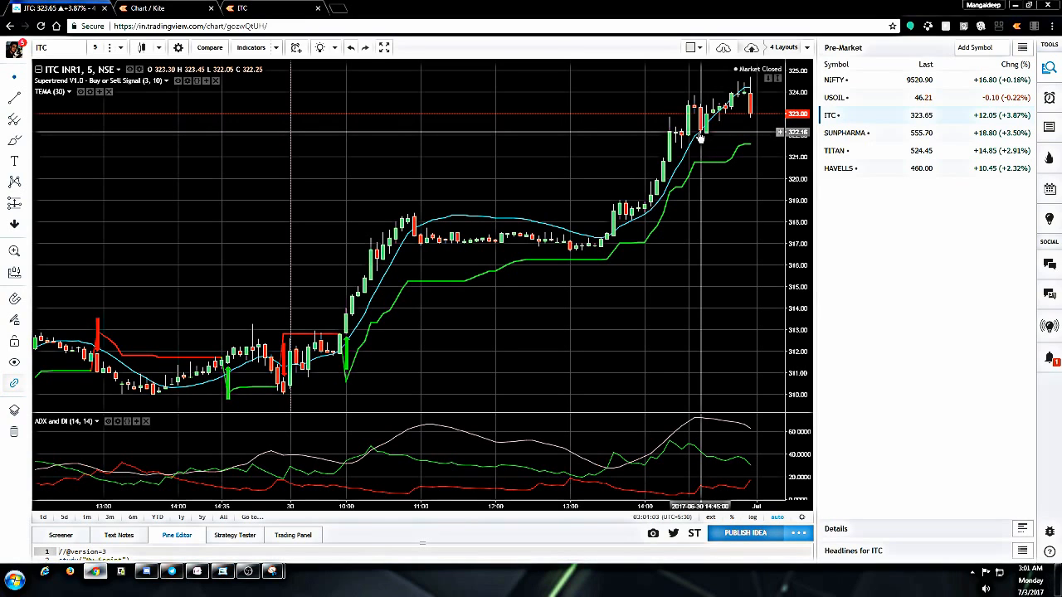
{"action": "mouse_move", "coordinate": [622, 157]}
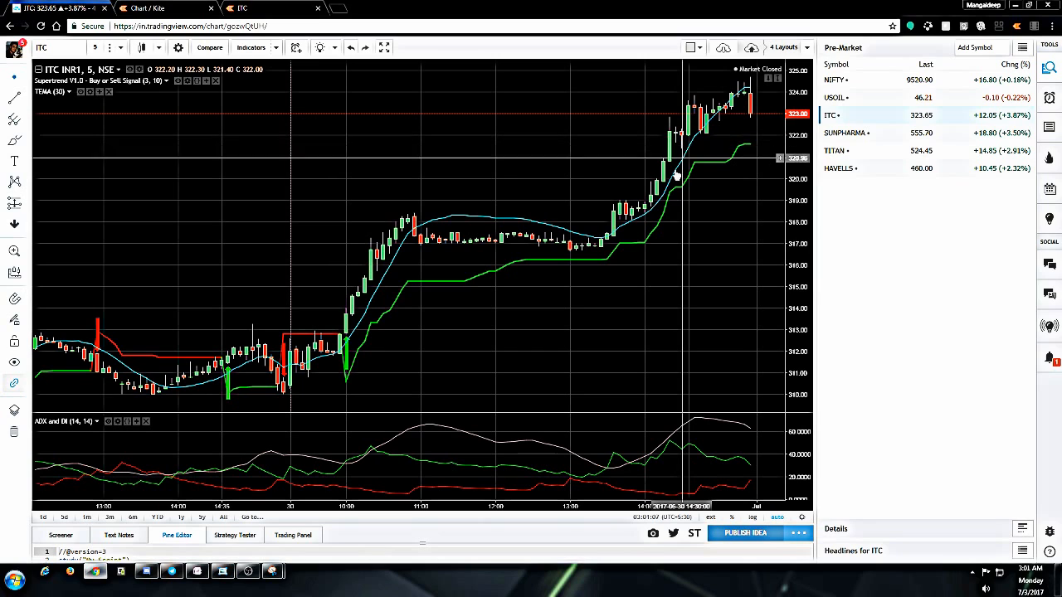
{"action": "left_click", "coordinate": [845, 132]}
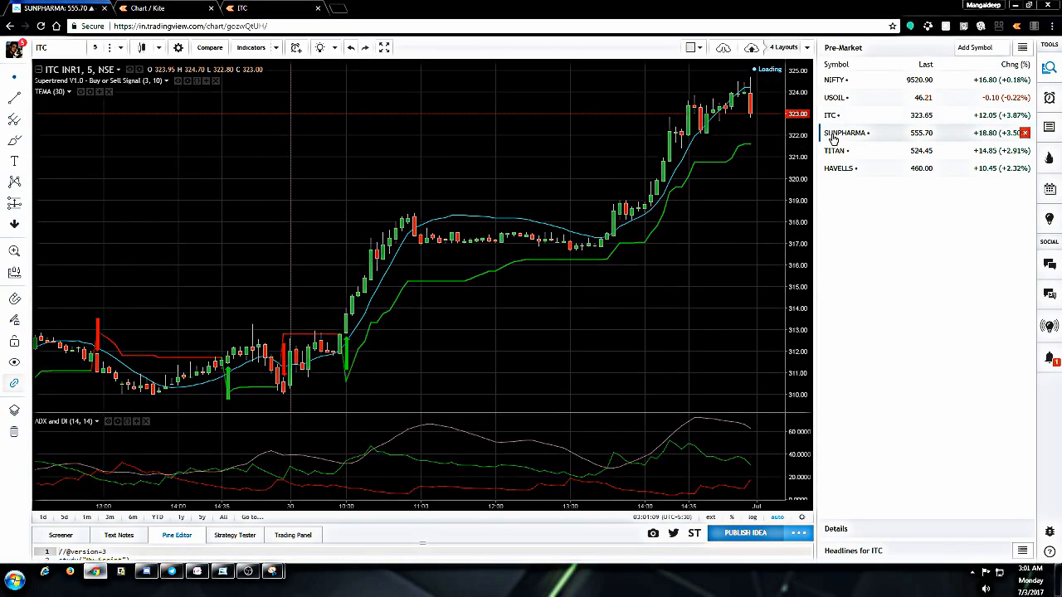
{"action": "left_click", "coordinate": [844, 133]}
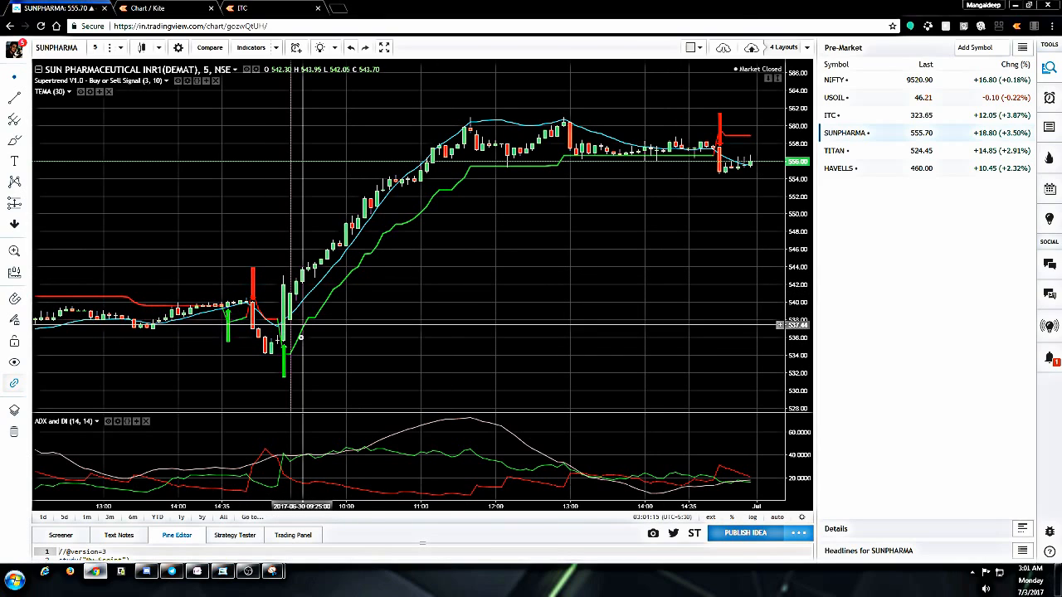
{"action": "mouse_move", "coordinate": [292, 318]}
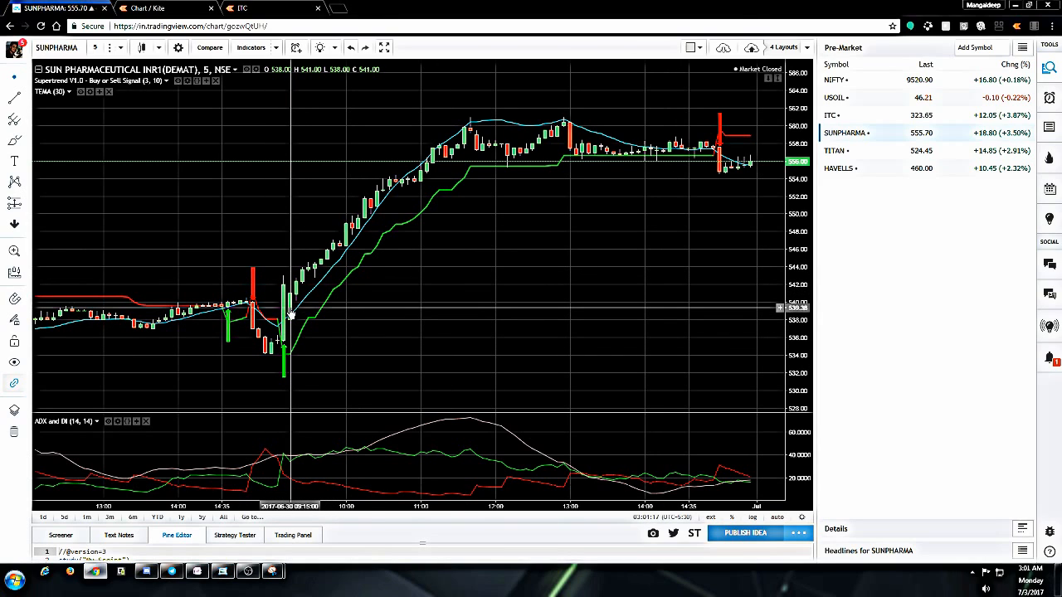
{"action": "mouse_move", "coordinate": [289, 318]}
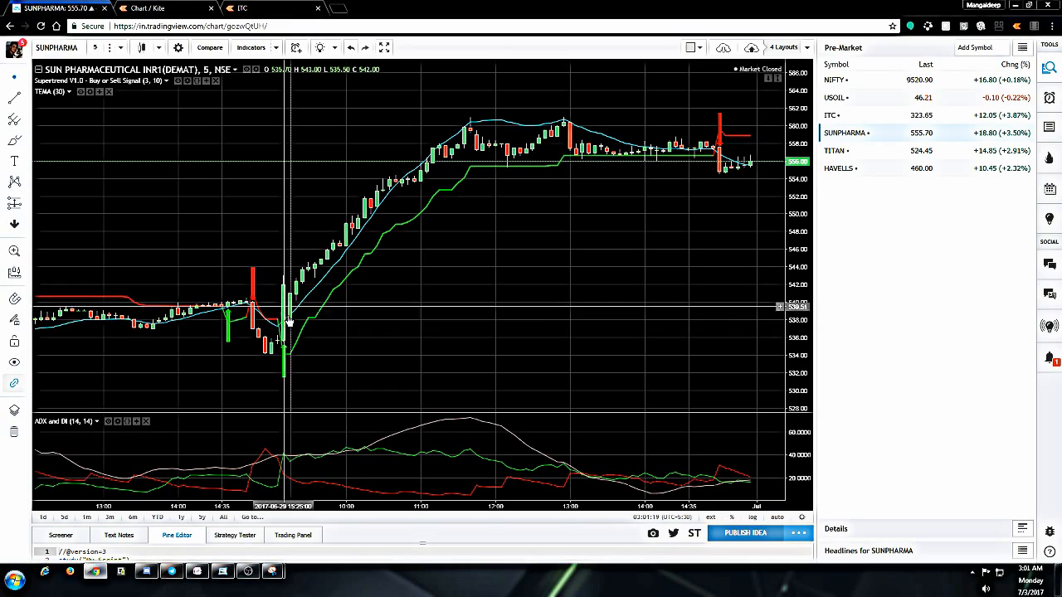
{"action": "mouse_move", "coordinate": [288, 295]}
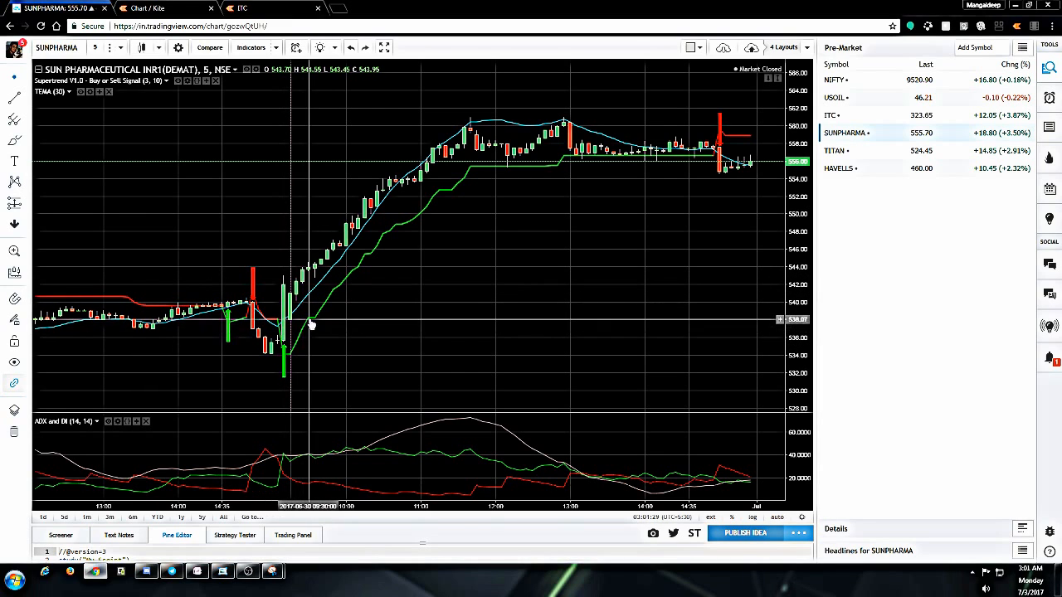
{"action": "mouse_move", "coordinate": [308, 451]}
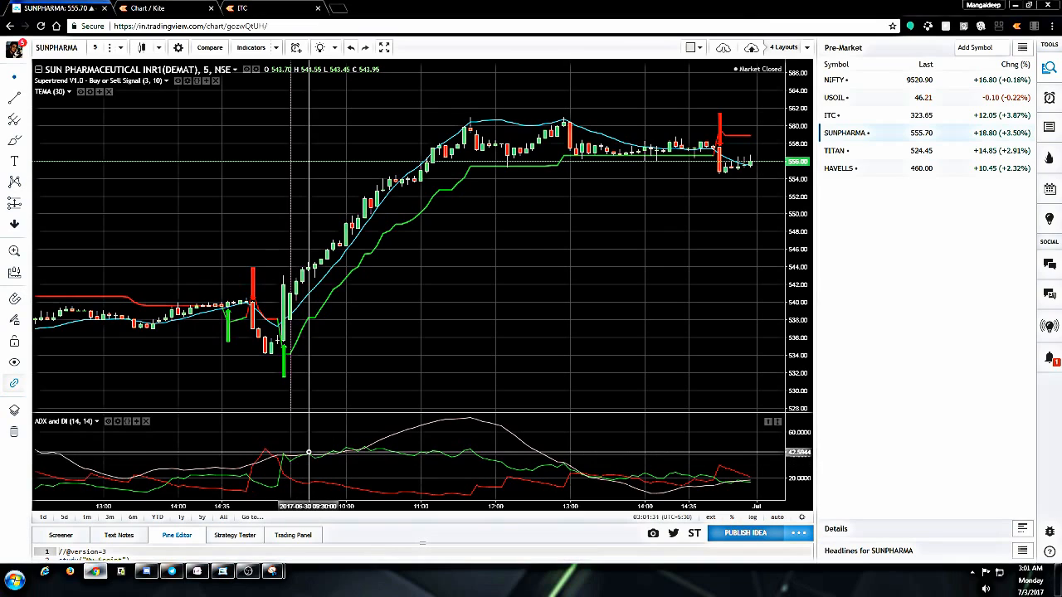
{"action": "mouse_move", "coordinate": [285, 278]}
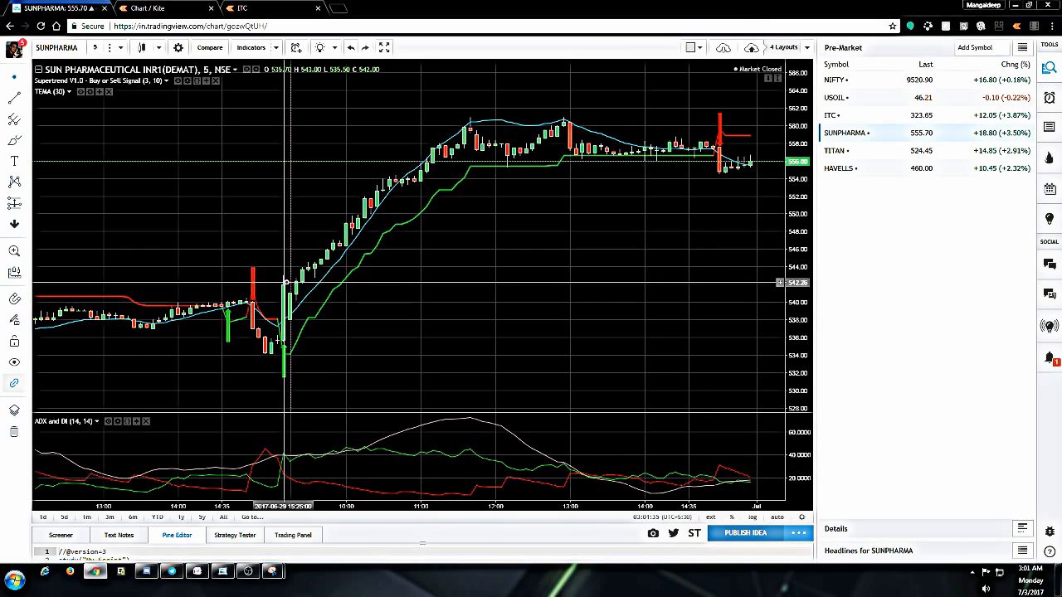
{"action": "mouse_move", "coordinate": [425, 180]}
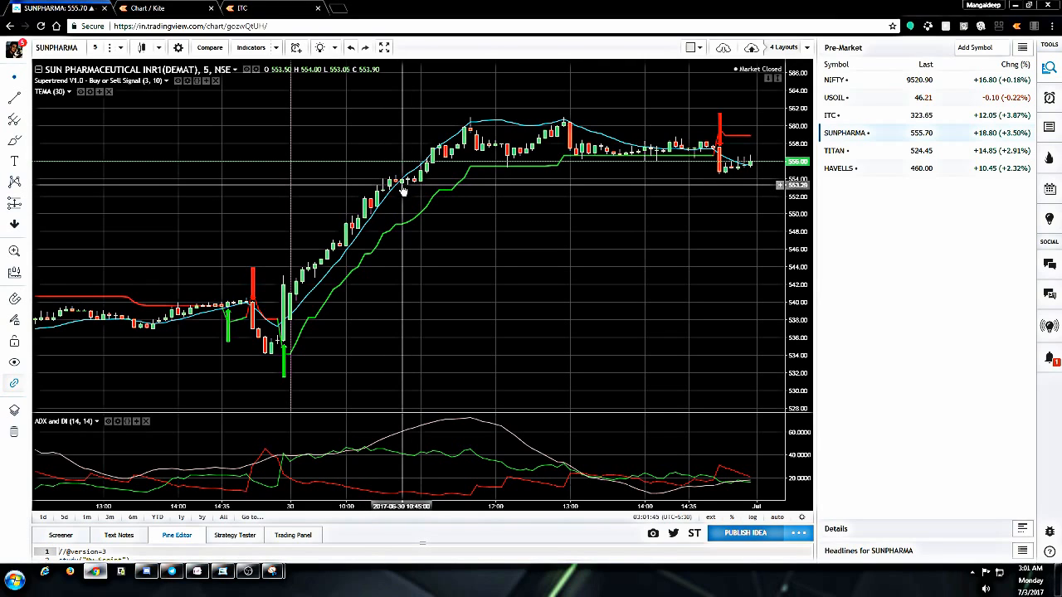
{"action": "mouse_move", "coordinate": [407, 229]}
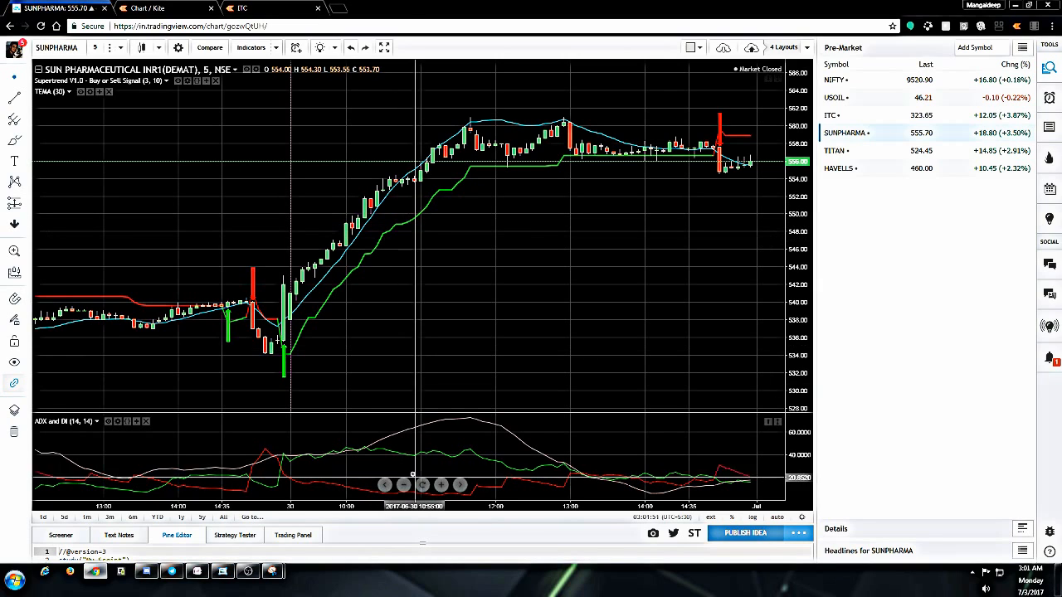
{"action": "mouse_move", "coordinate": [412, 461]}
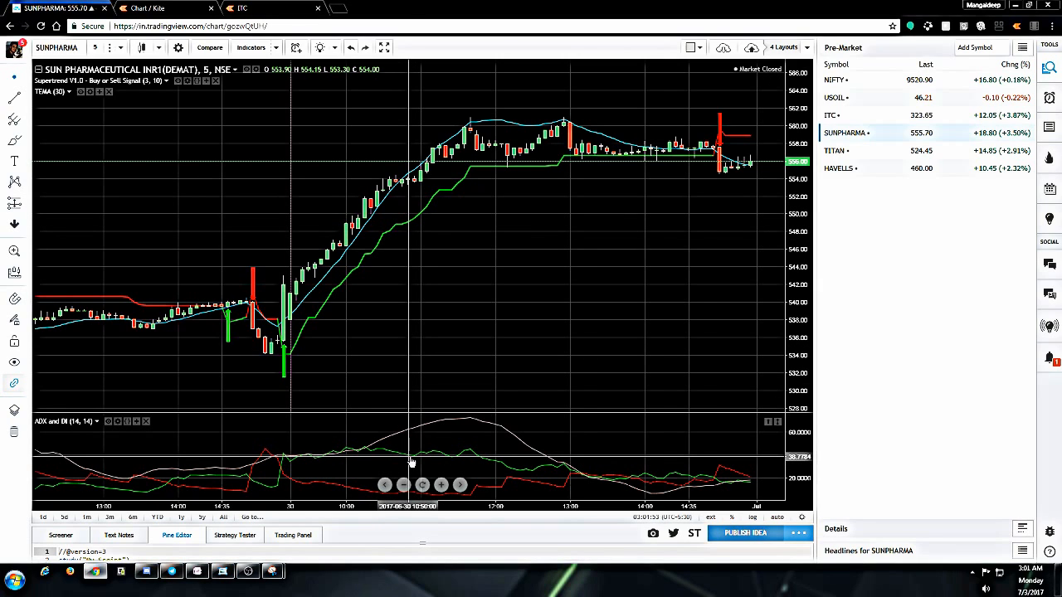
{"action": "mouse_move", "coordinate": [402, 181]}
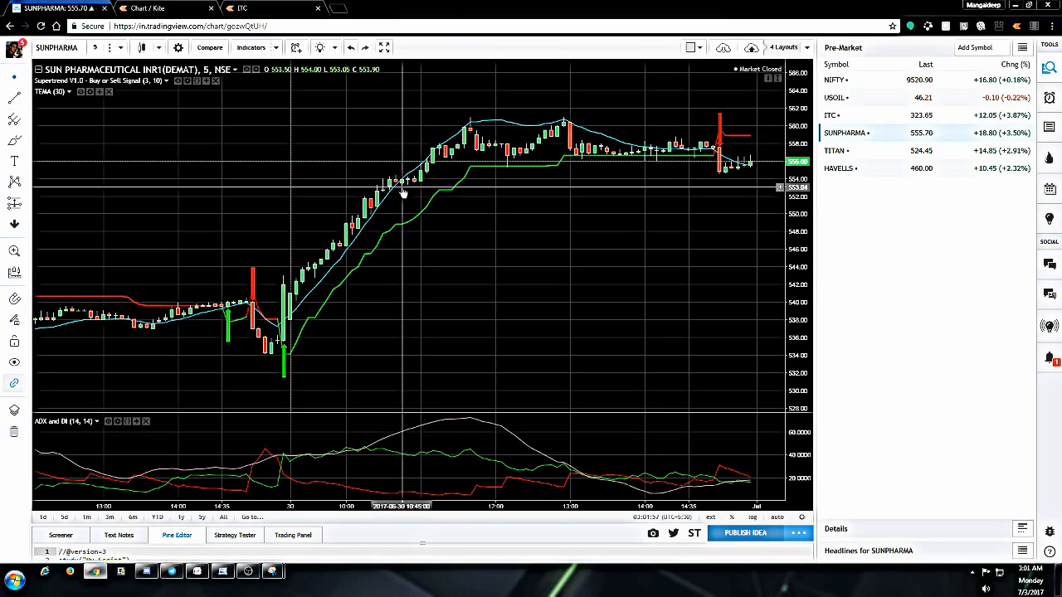
{"action": "mouse_move", "coordinate": [369, 297]}
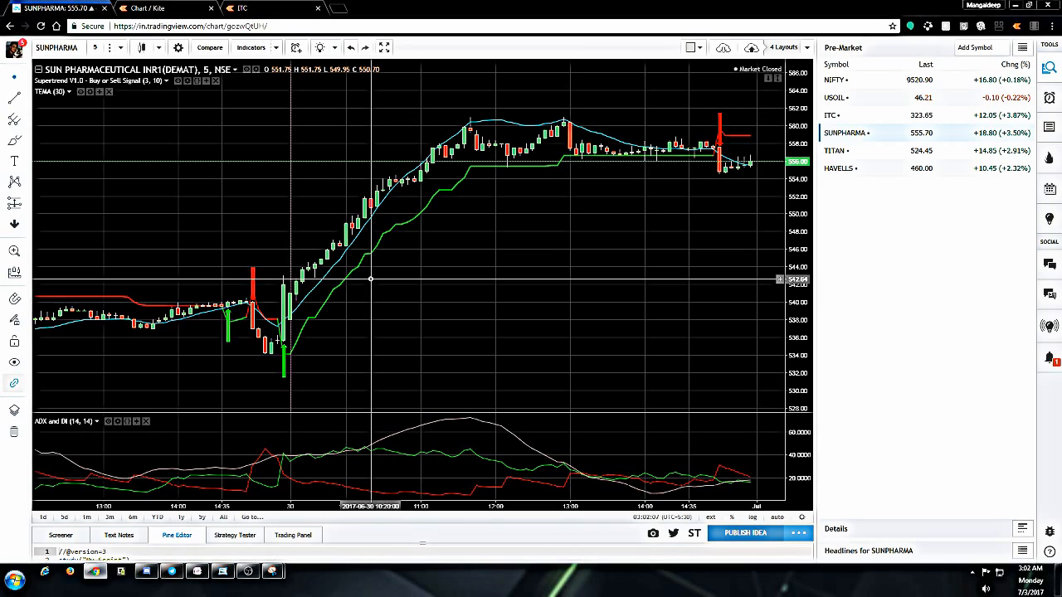
{"action": "mouse_move", "coordinate": [355, 176]}
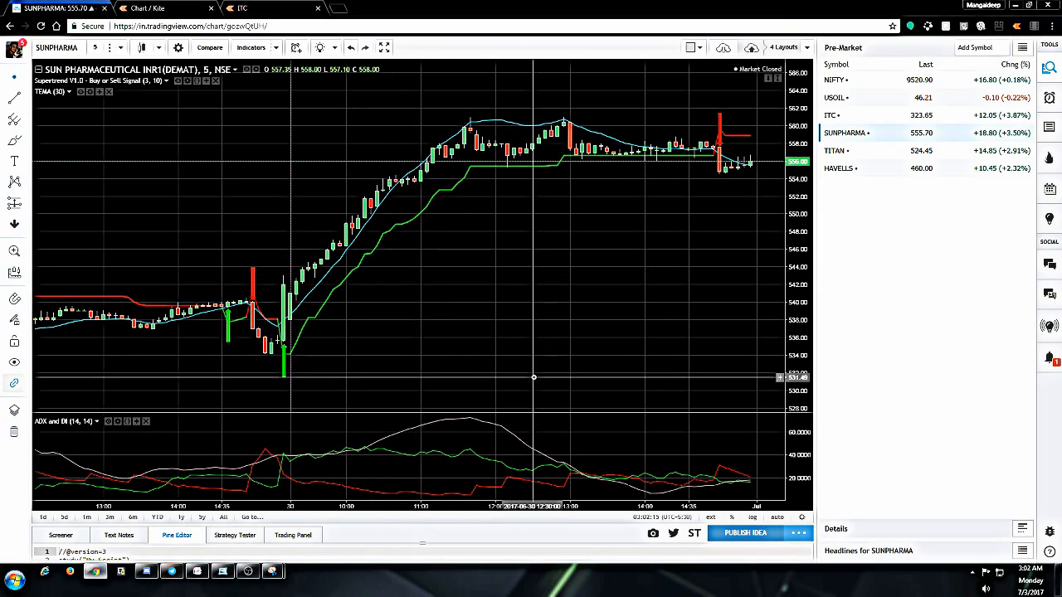
{"action": "mouse_move", "coordinate": [428, 231]}
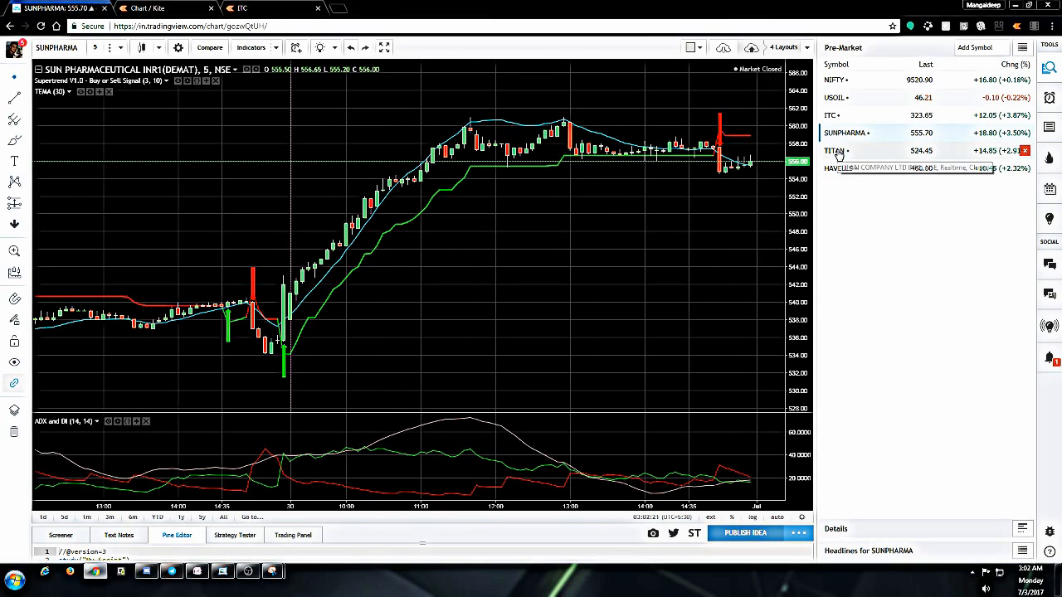
{"action": "left_click", "coordinate": [833, 149]}
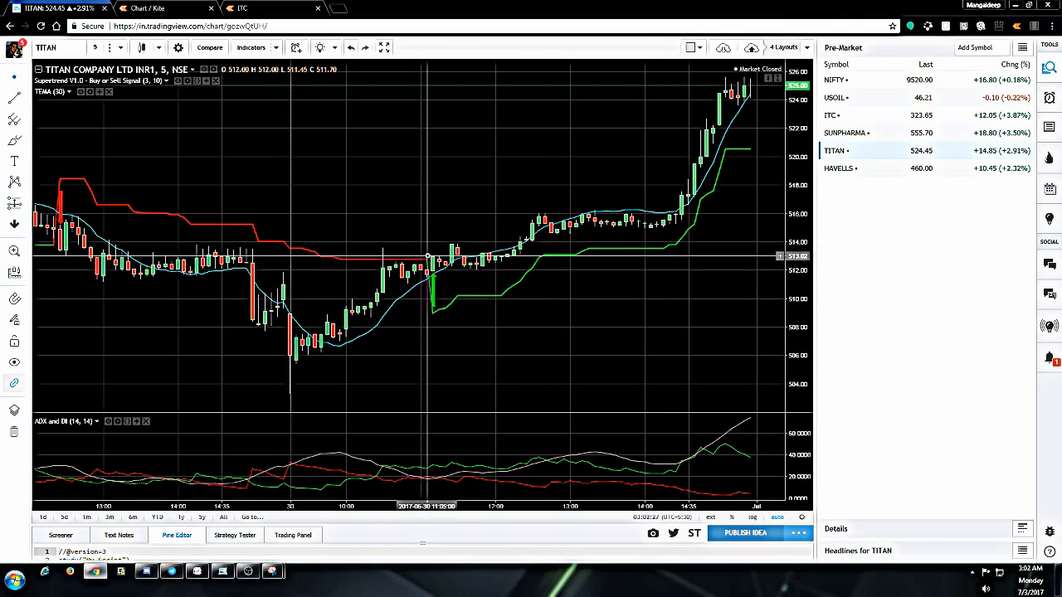
{"action": "mouse_move", "coordinate": [411, 255]}
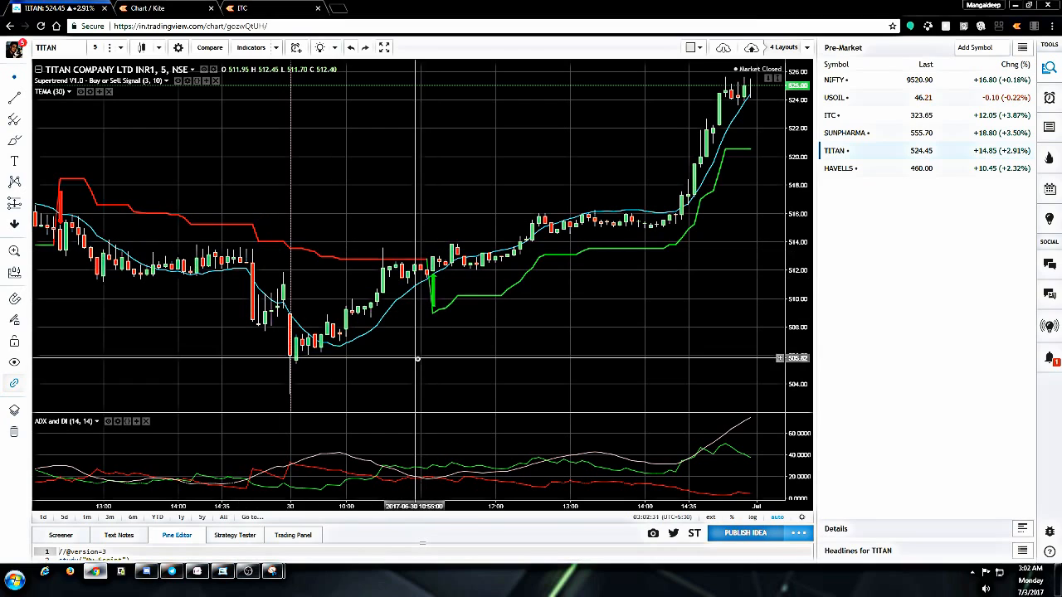
{"action": "mouse_move", "coordinate": [435, 280]}
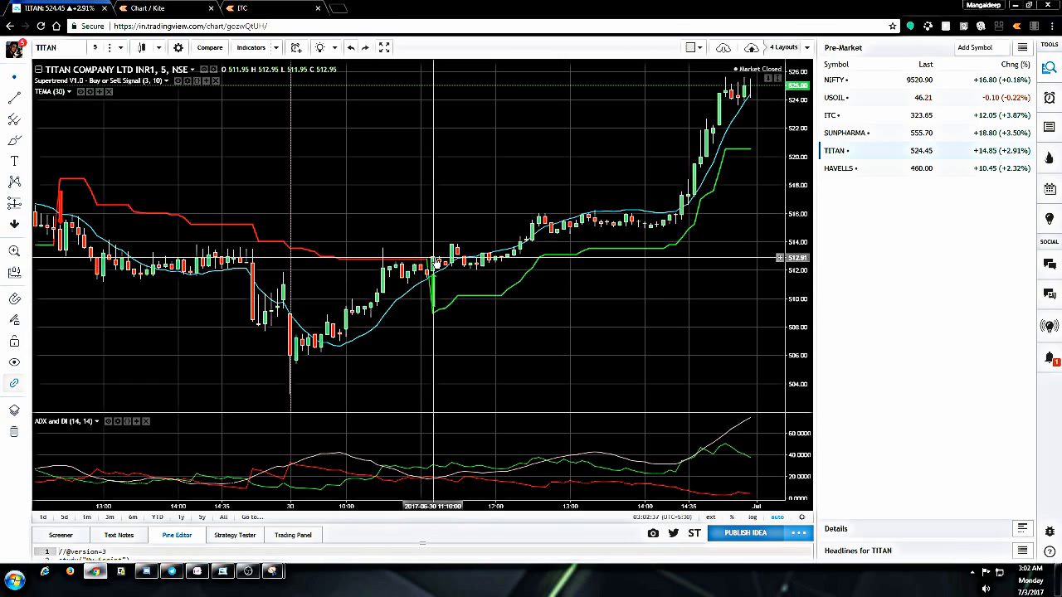
{"action": "mouse_move", "coordinate": [429, 274]}
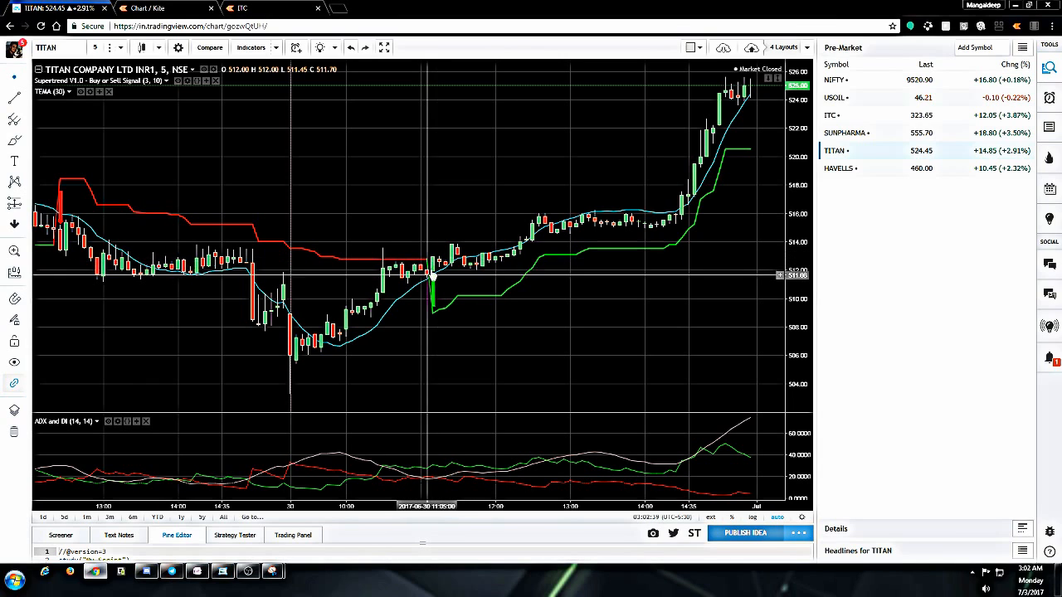
{"action": "mouse_move", "coordinate": [435, 275]}
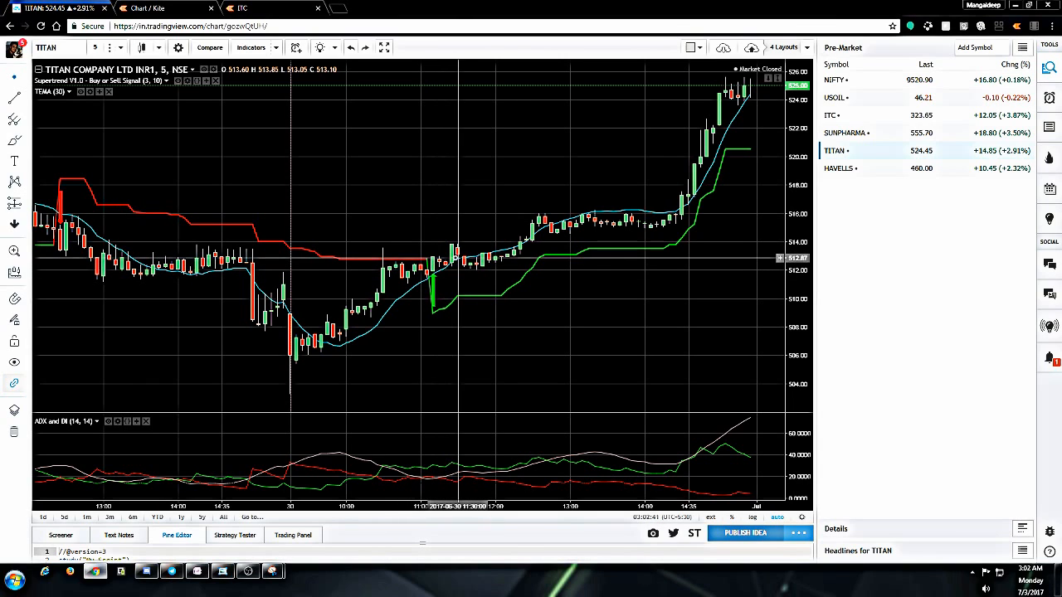
{"action": "mouse_move", "coordinate": [455, 302]}
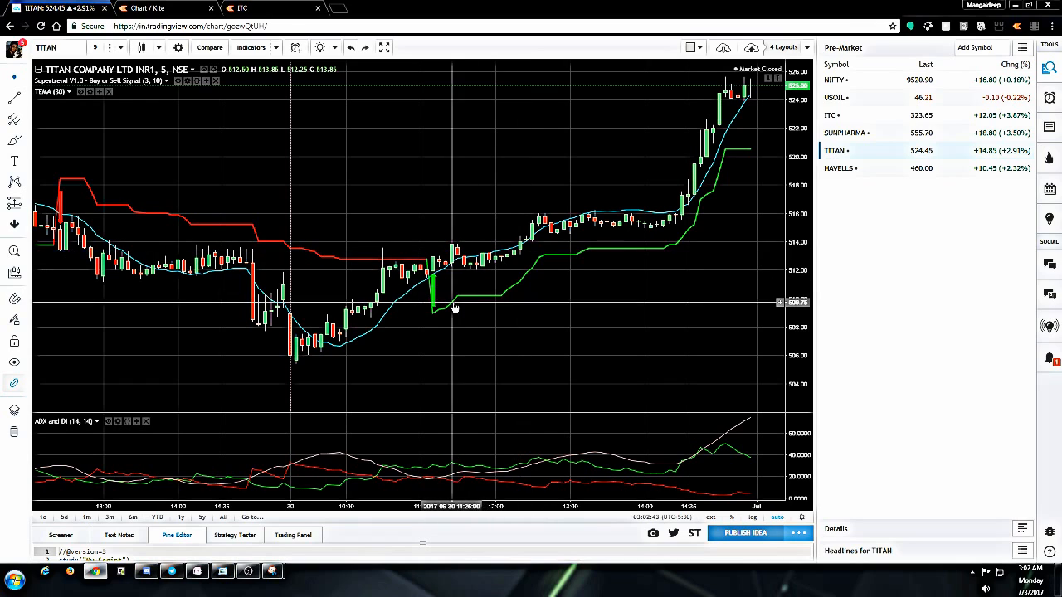
{"action": "mouse_move", "coordinate": [438, 282]}
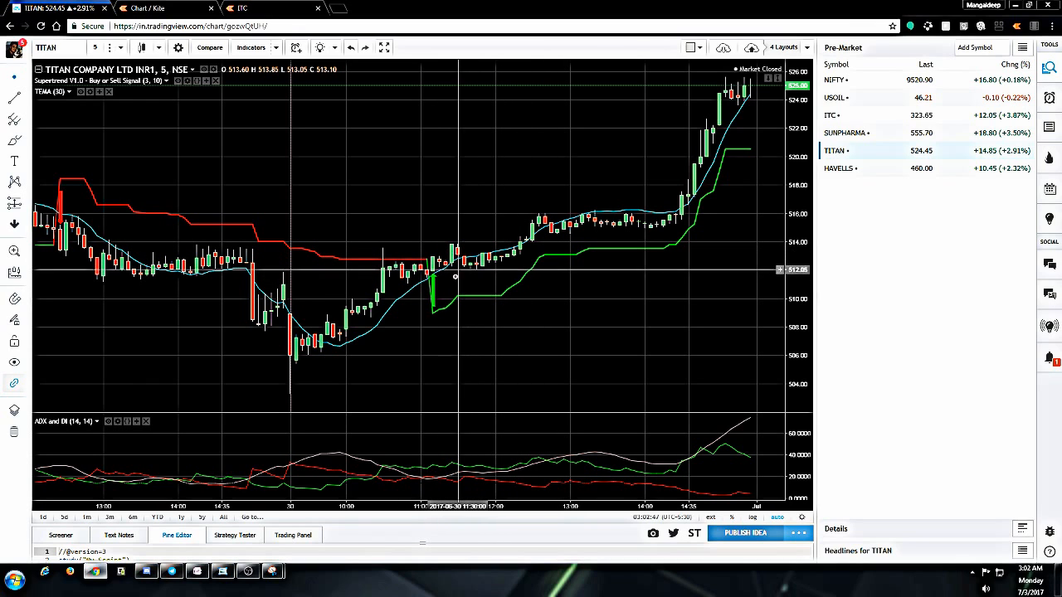
{"action": "mouse_move", "coordinate": [455, 269]}
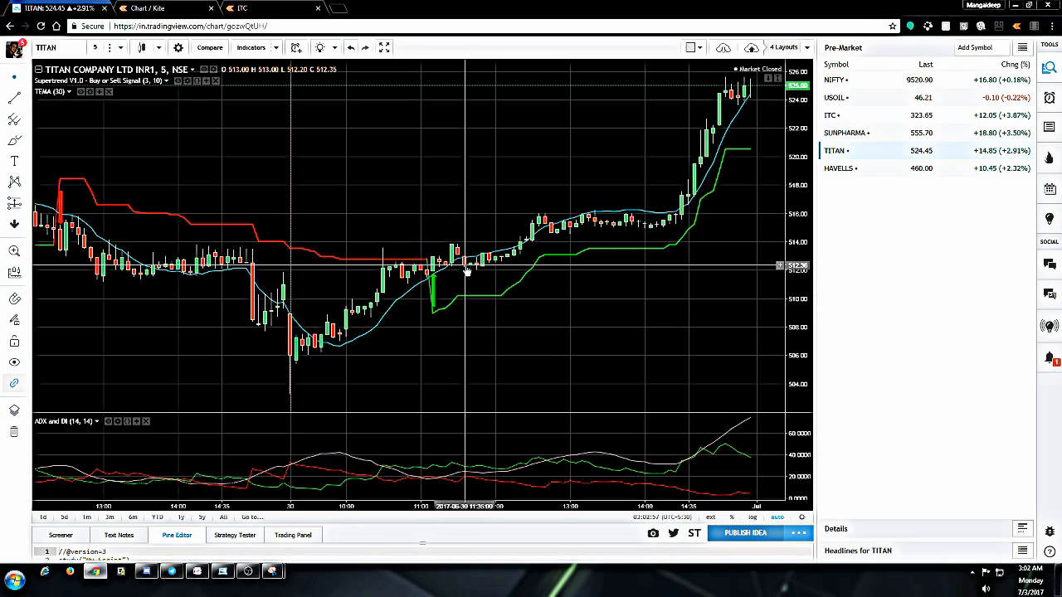
{"action": "mouse_move", "coordinate": [483, 302]}
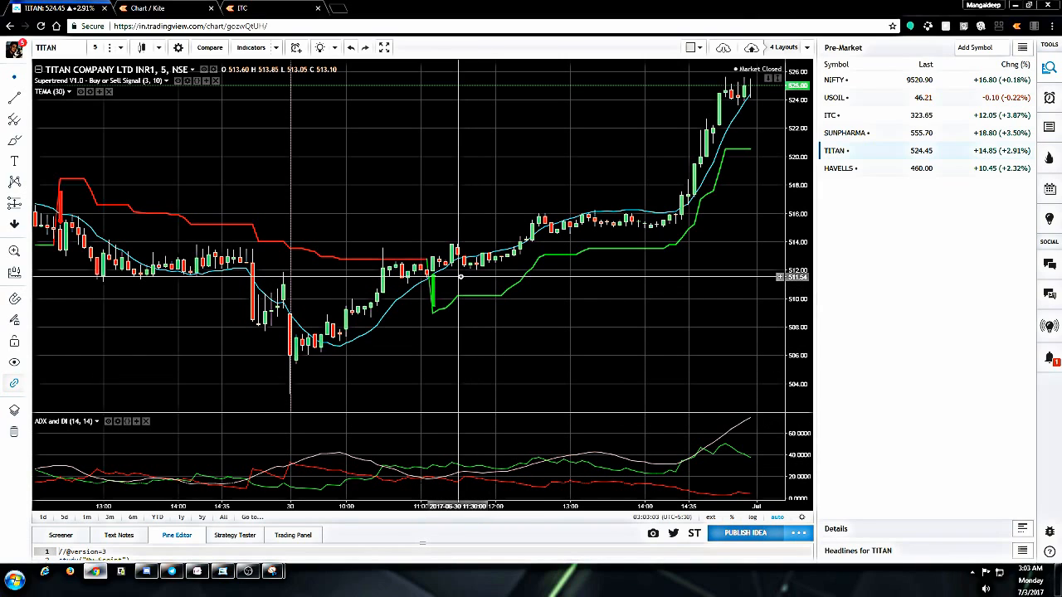
{"action": "mouse_move", "coordinate": [463, 272]}
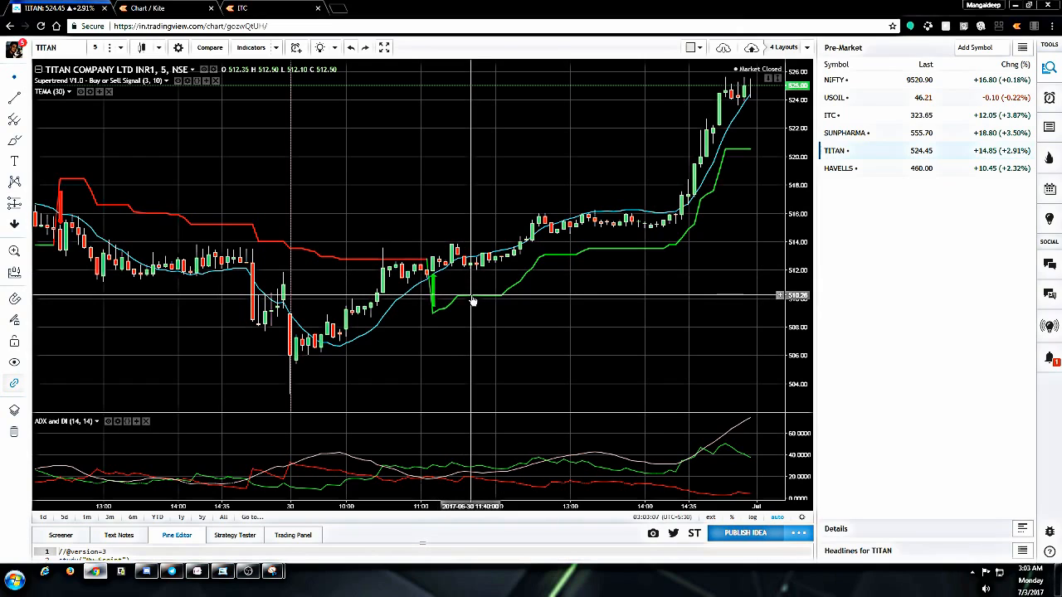
{"action": "mouse_move", "coordinate": [473, 302]}
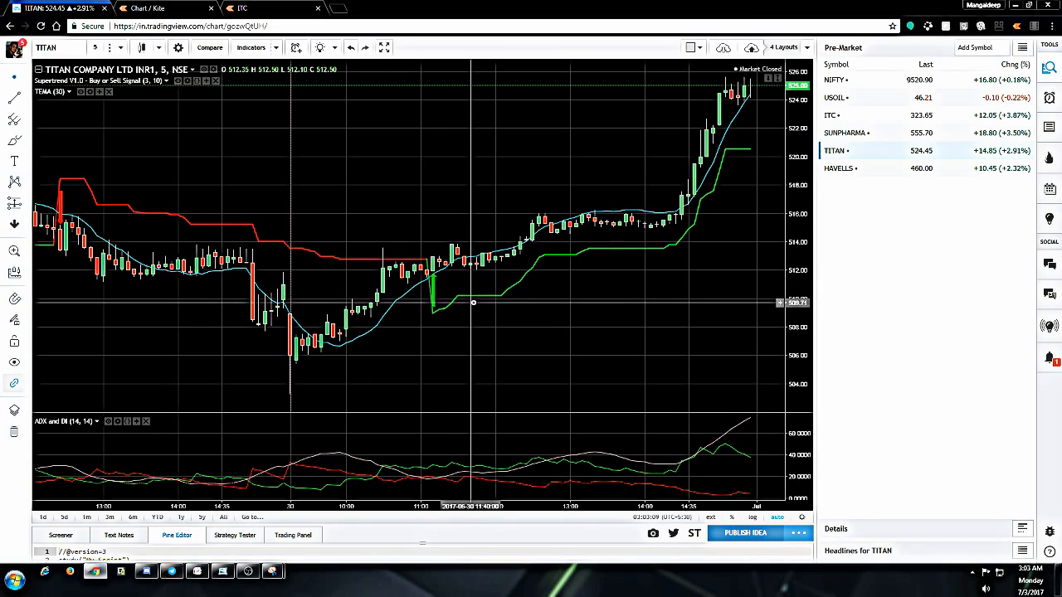
{"action": "mouse_move", "coordinate": [484, 300]}
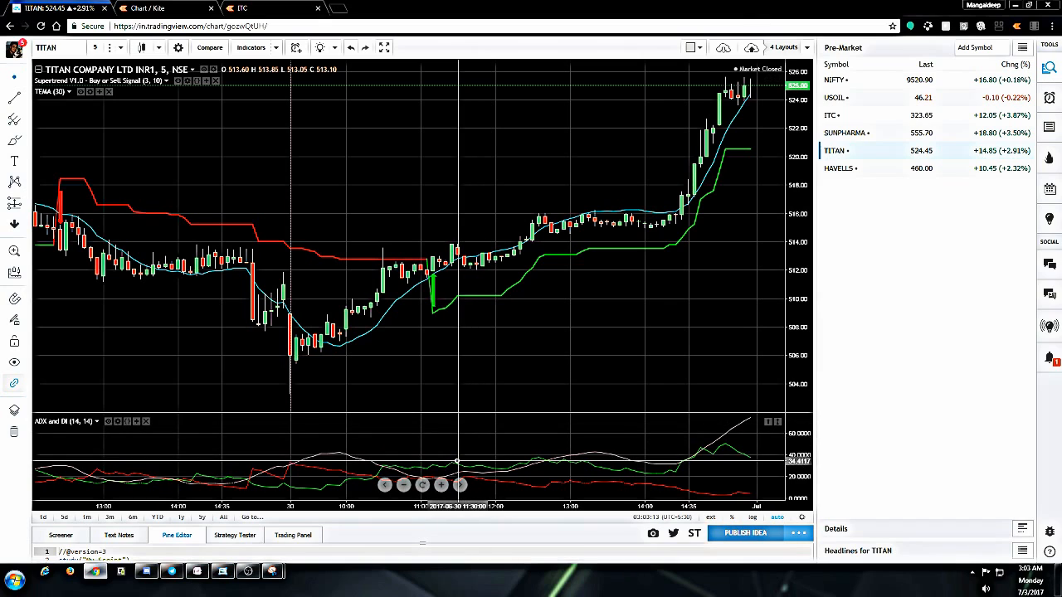
{"action": "mouse_move", "coordinate": [485, 479]}
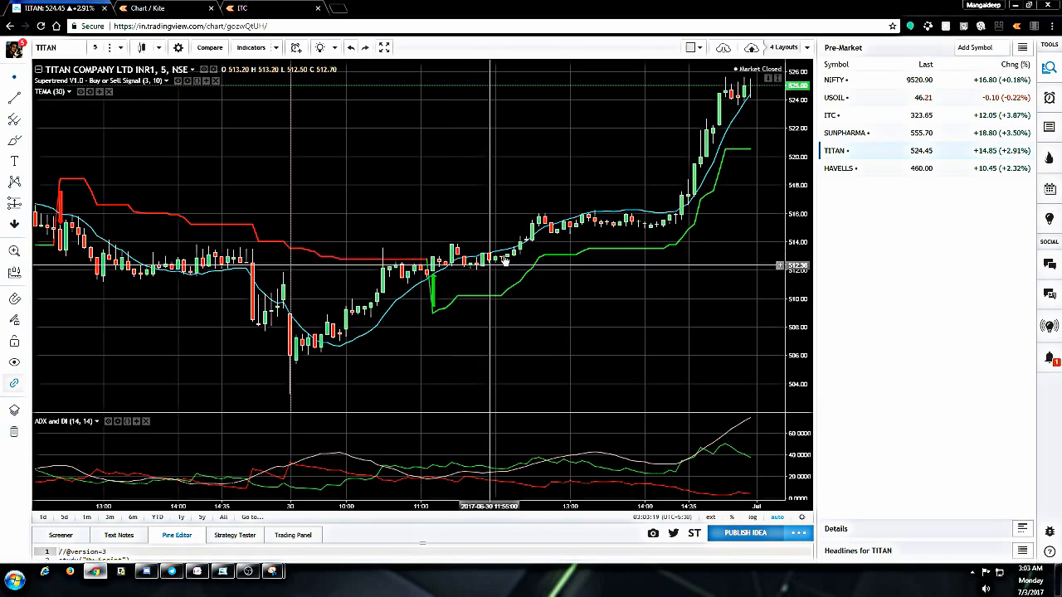
{"action": "mouse_move", "coordinate": [561, 216]}
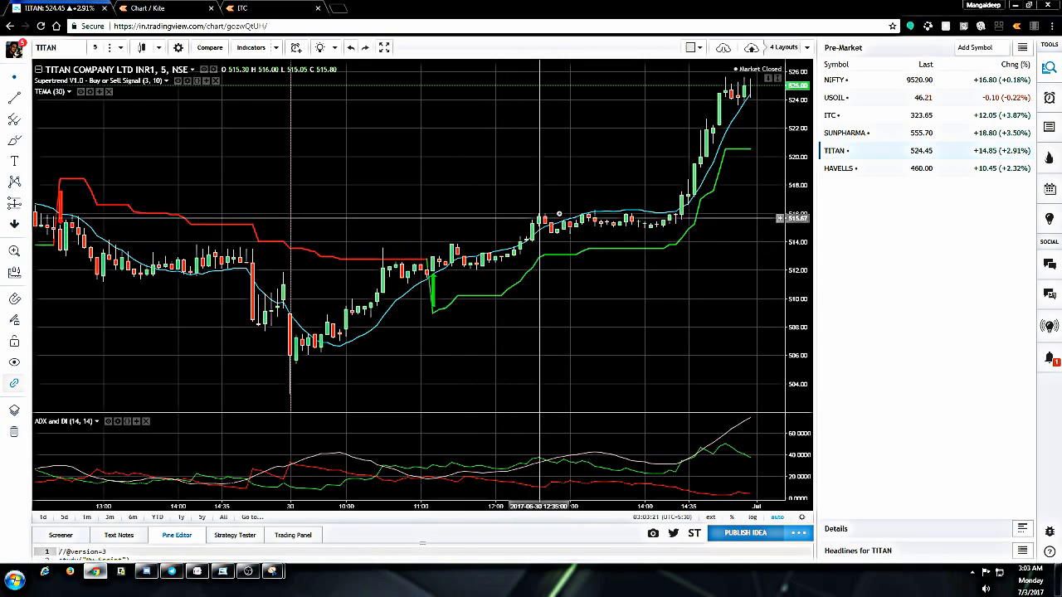
{"action": "mouse_move", "coordinate": [589, 222]}
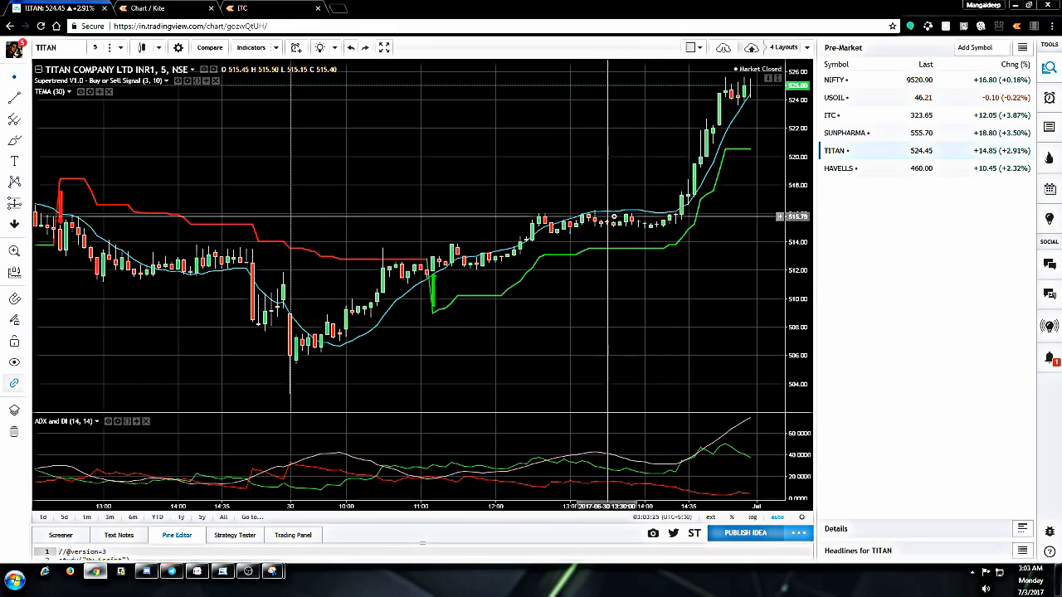
{"action": "mouse_move", "coordinate": [689, 206]}
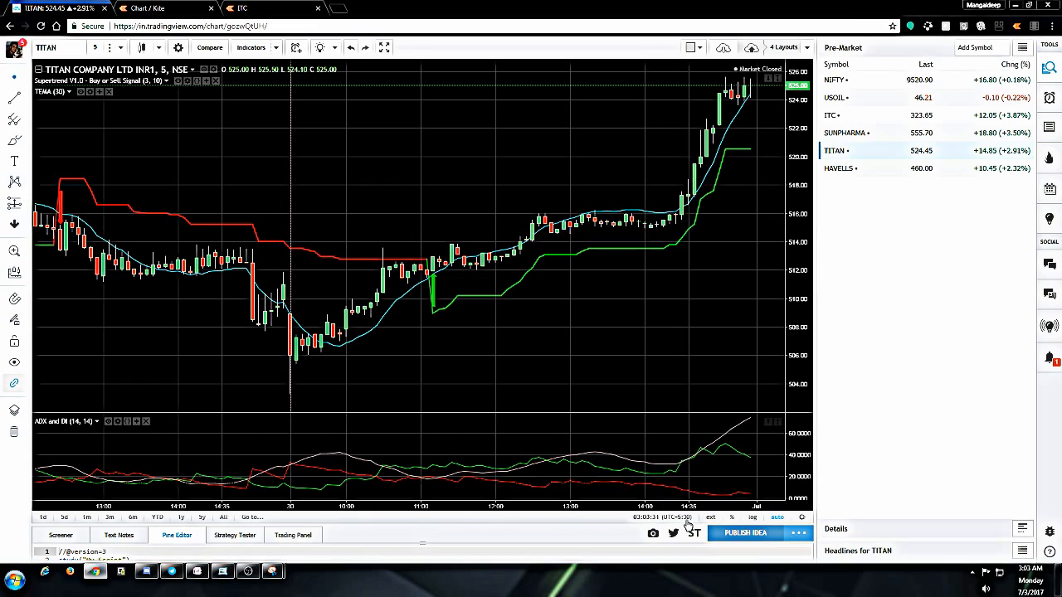
{"action": "mouse_move", "coordinate": [689, 452]}
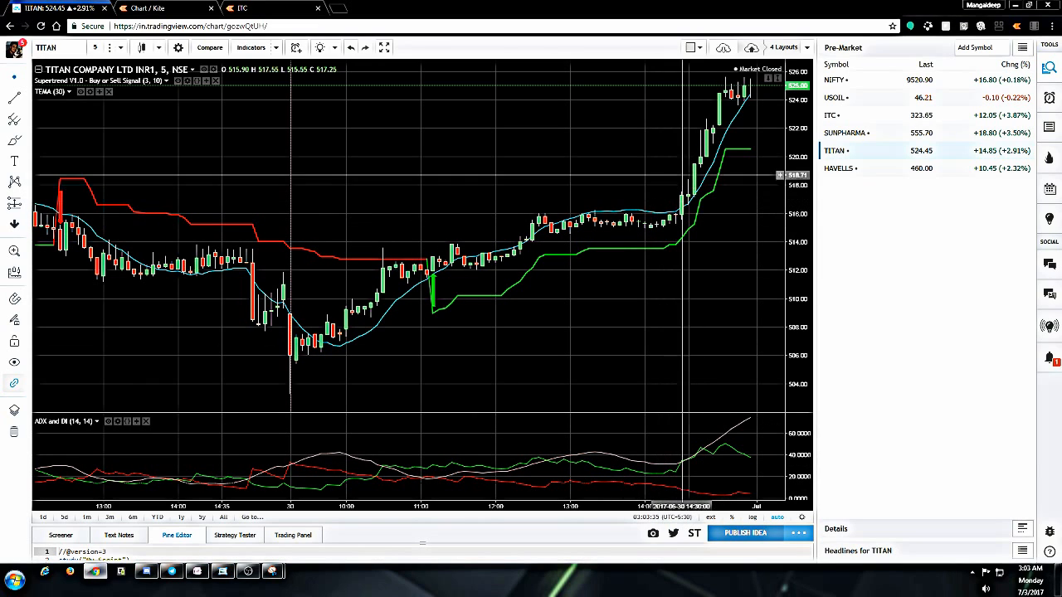
{"action": "mouse_move", "coordinate": [753, 98]}
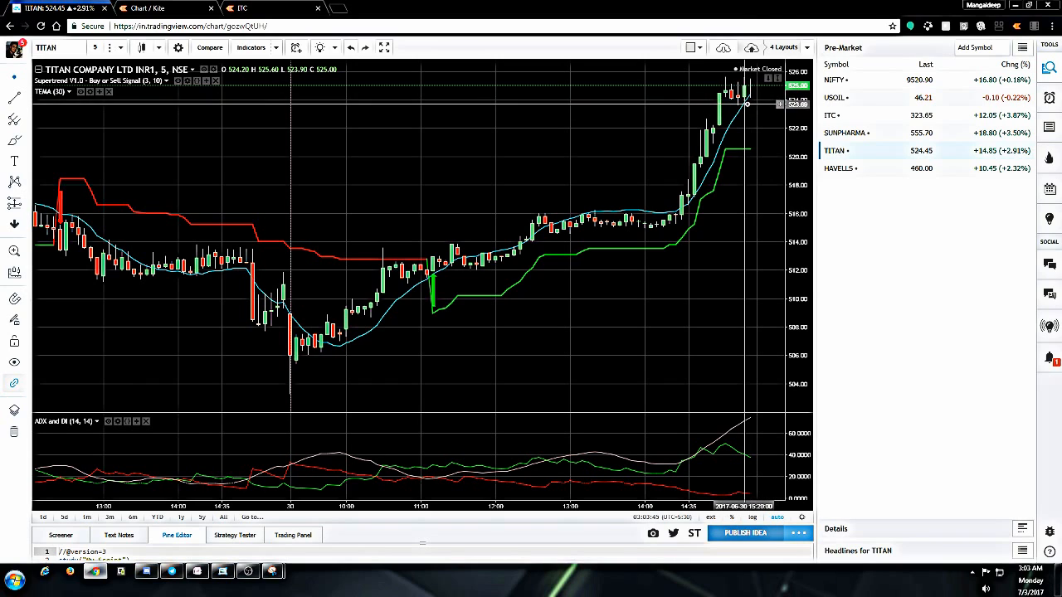
{"action": "mouse_move", "coordinate": [747, 112]}
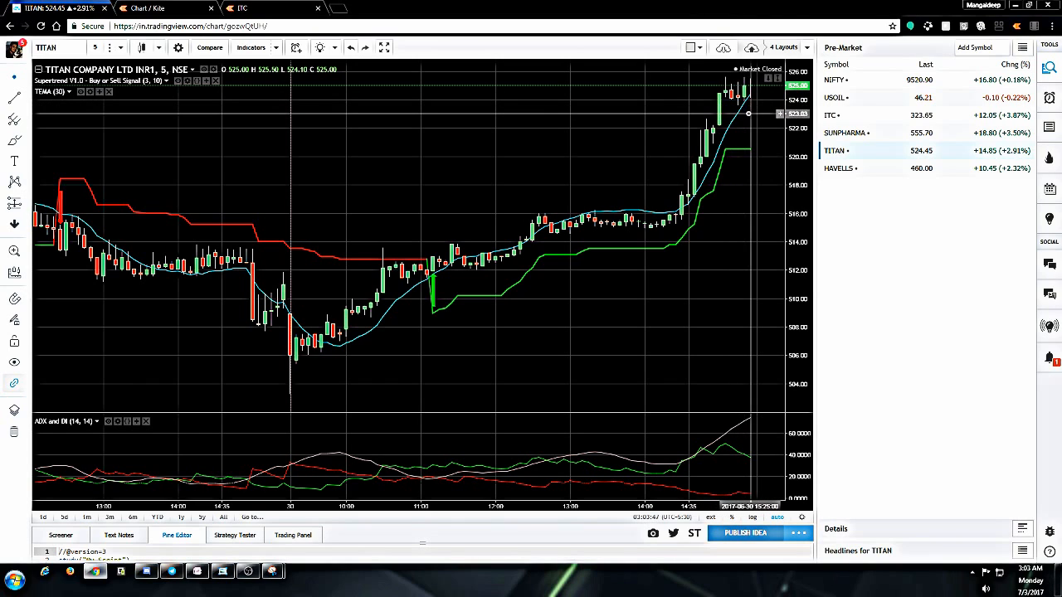
{"action": "mouse_move", "coordinate": [716, 110]}
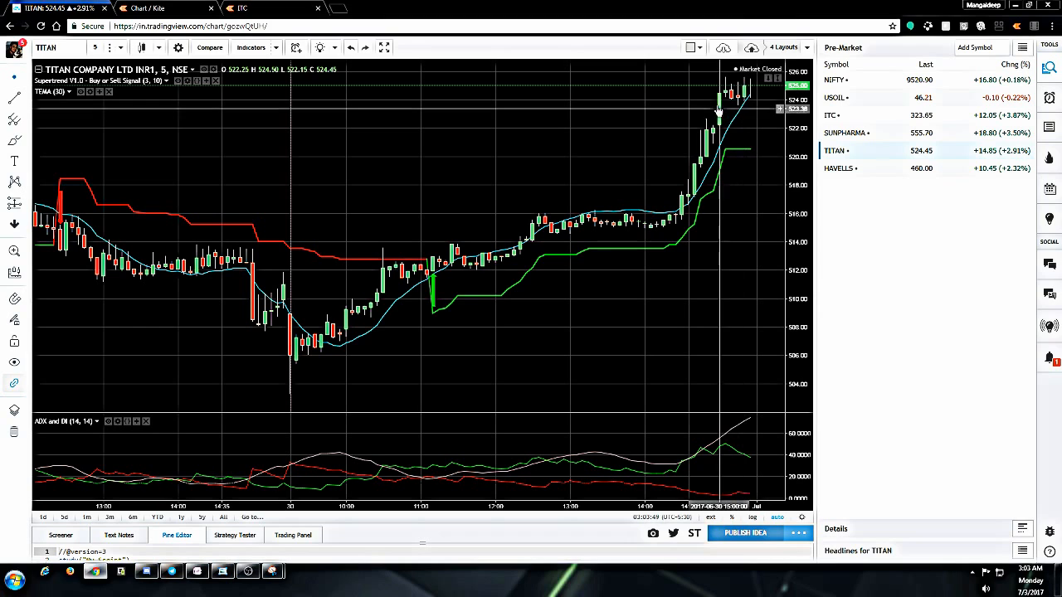
Step: Load the Havells India 5-minute chart from the watchlist in place of Titan
{"action": "left_click", "coordinate": [840, 167]}
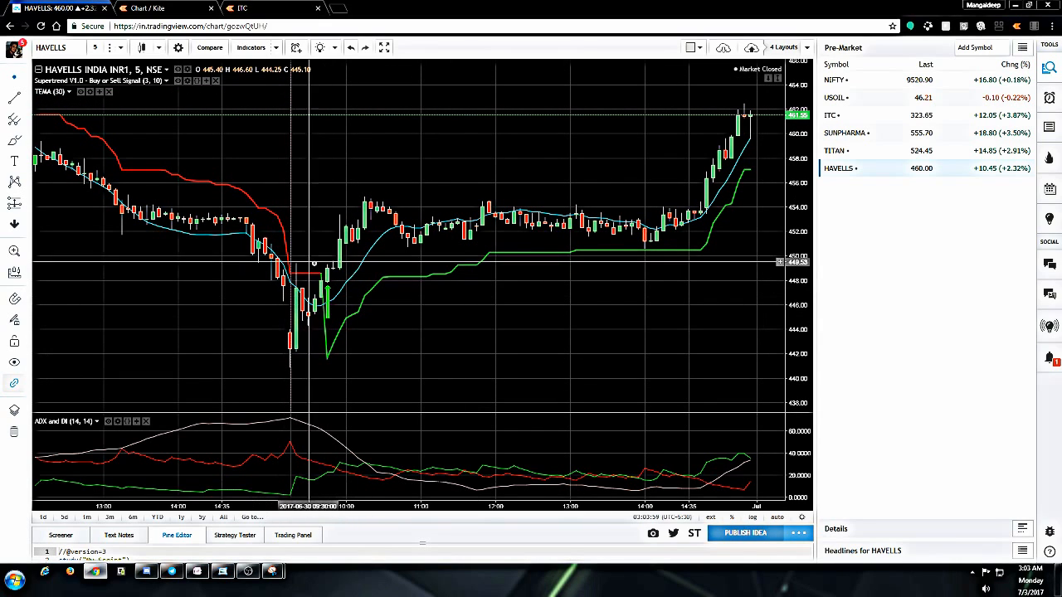
{"action": "mouse_move", "coordinate": [295, 274]}
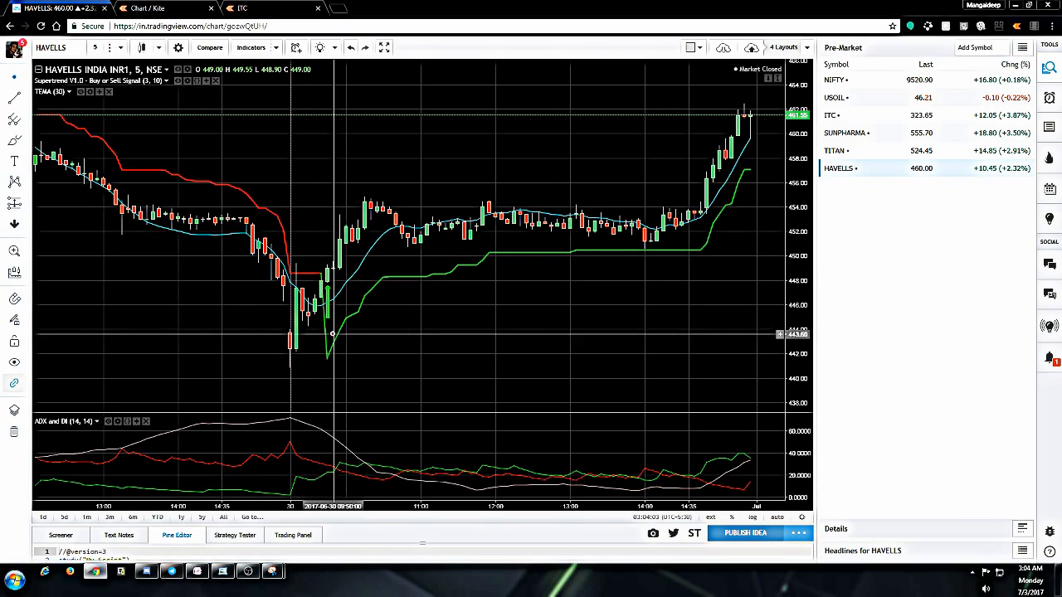
{"action": "mouse_move", "coordinate": [331, 332]}
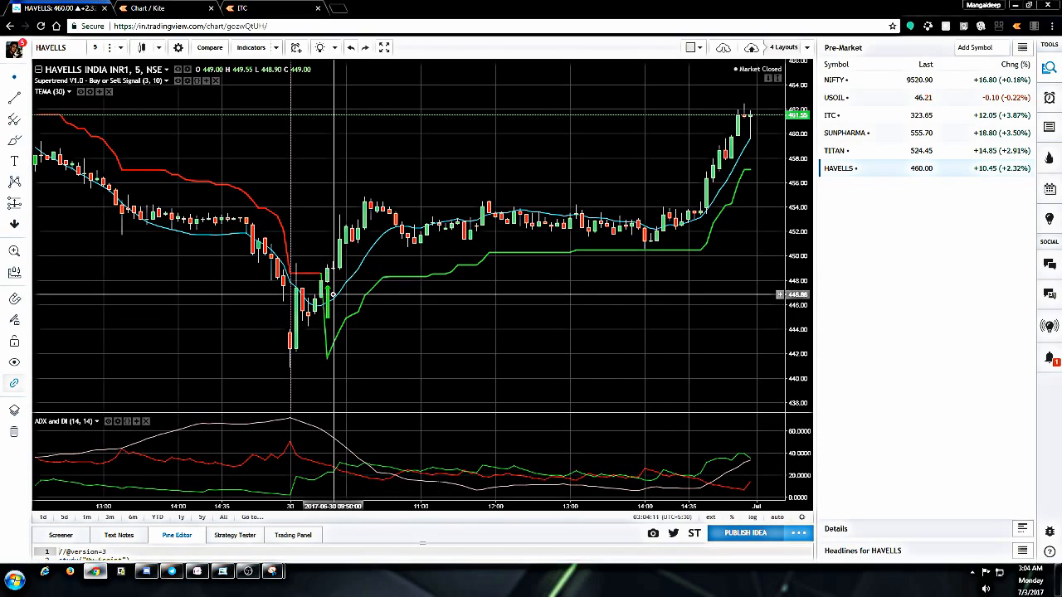
{"action": "mouse_move", "coordinate": [342, 332]}
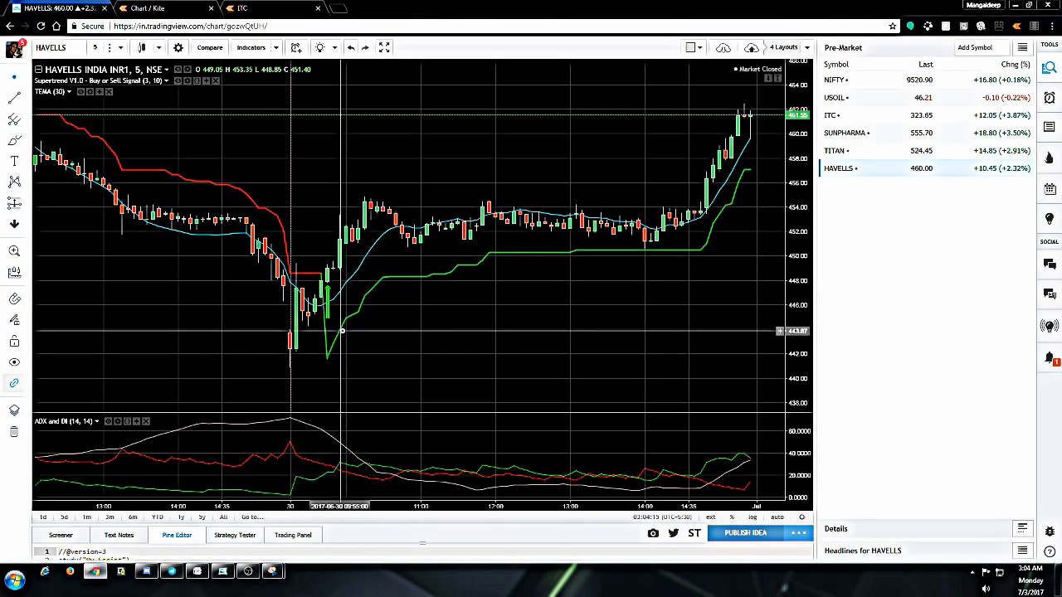
{"action": "mouse_move", "coordinate": [330, 286]}
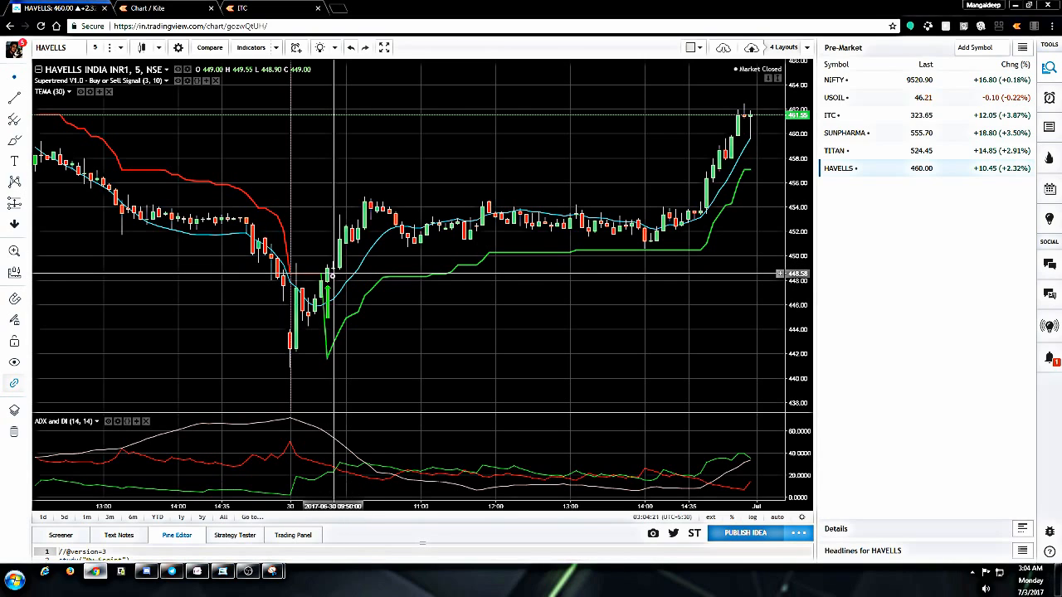
{"action": "mouse_move", "coordinate": [316, 264]}
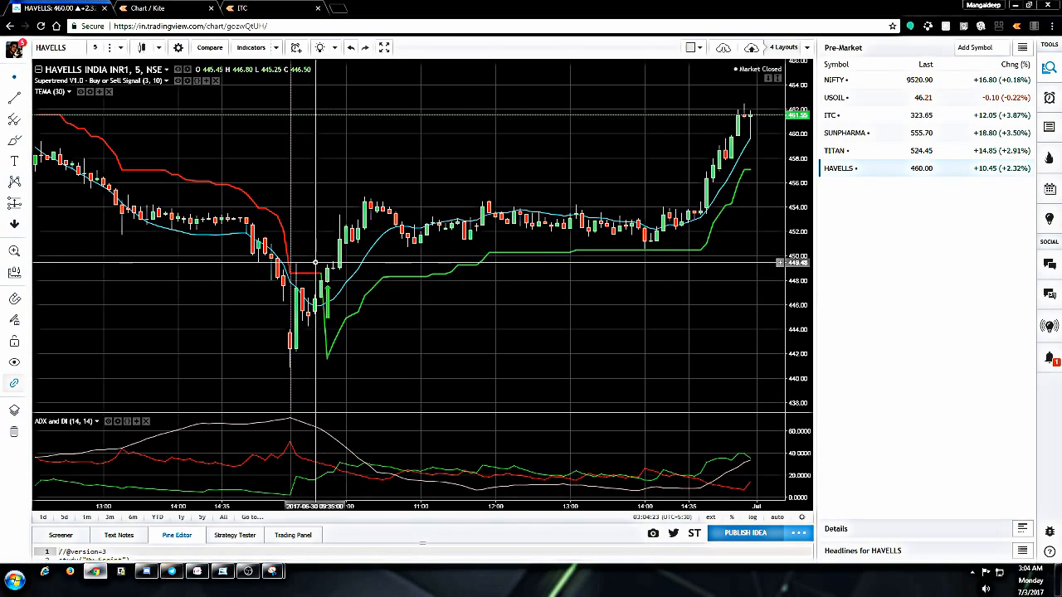
{"action": "mouse_move", "coordinate": [325, 263]}
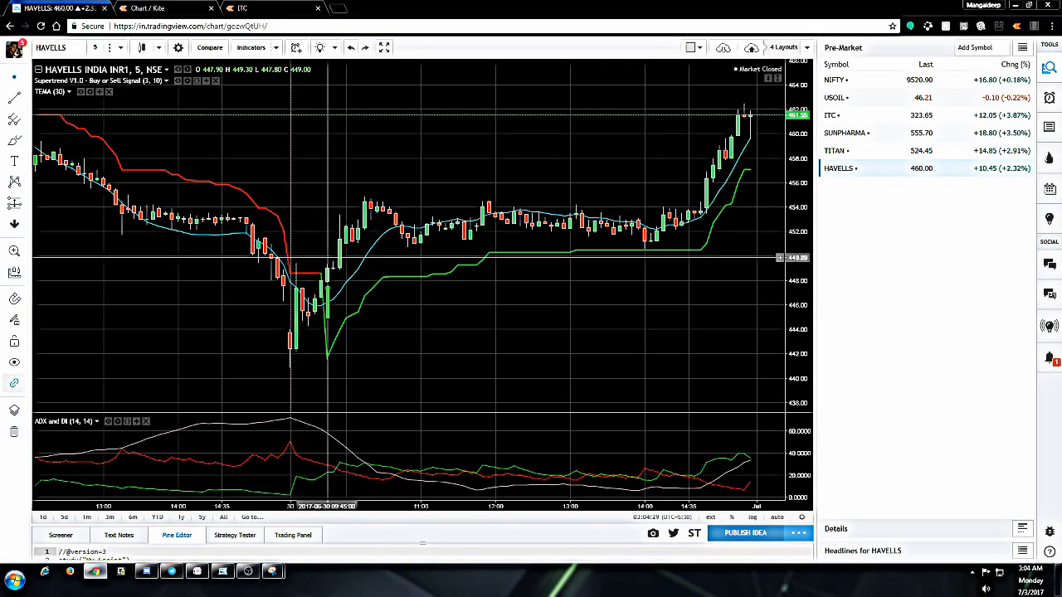
{"action": "mouse_move", "coordinate": [373, 204]}
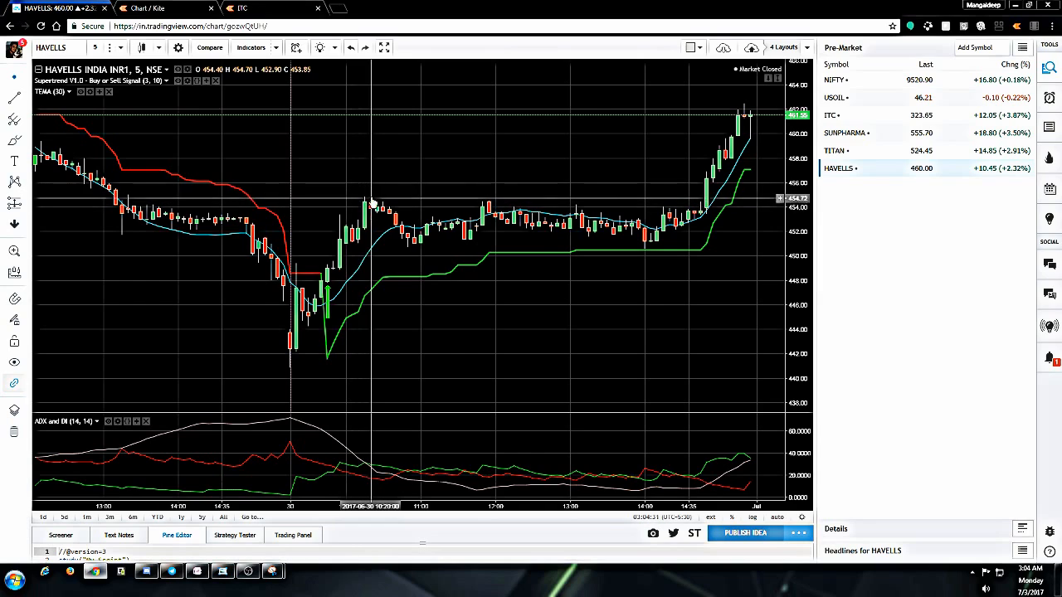
{"action": "mouse_move", "coordinate": [368, 206]}
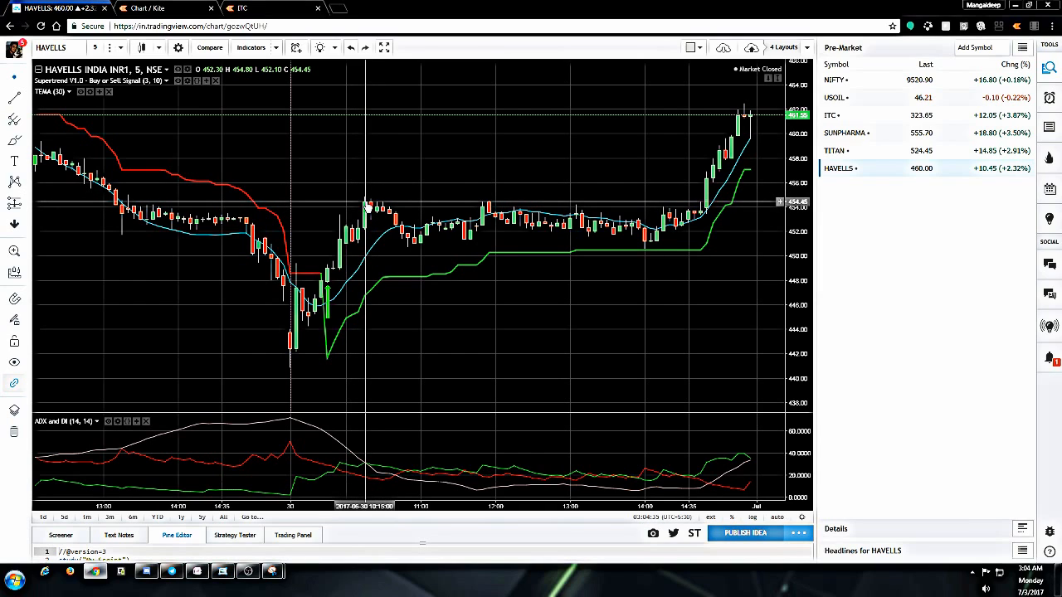
{"action": "mouse_move", "coordinate": [415, 249]}
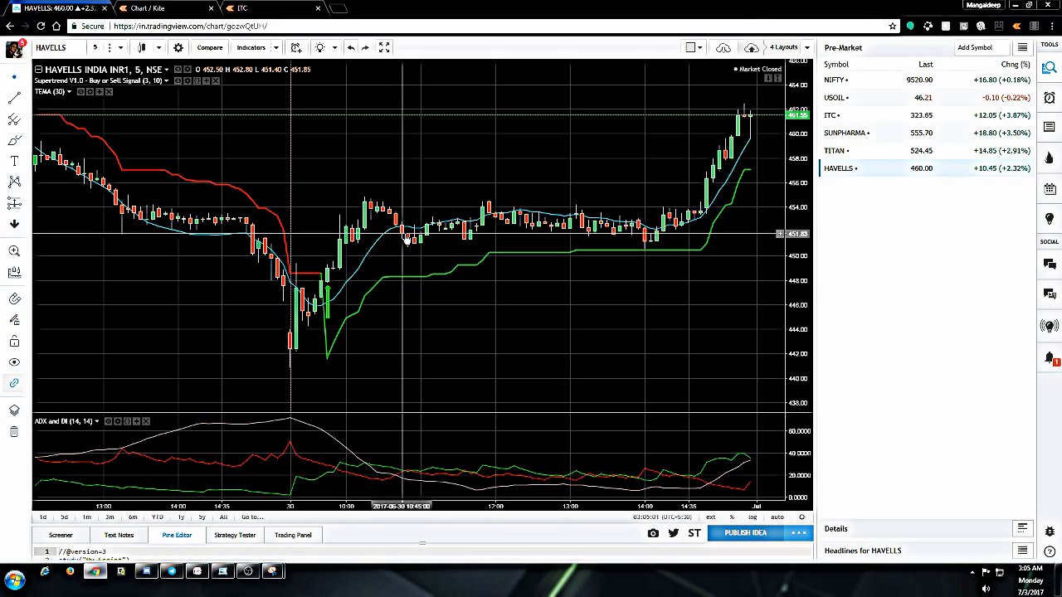
{"action": "mouse_move", "coordinate": [392, 261]}
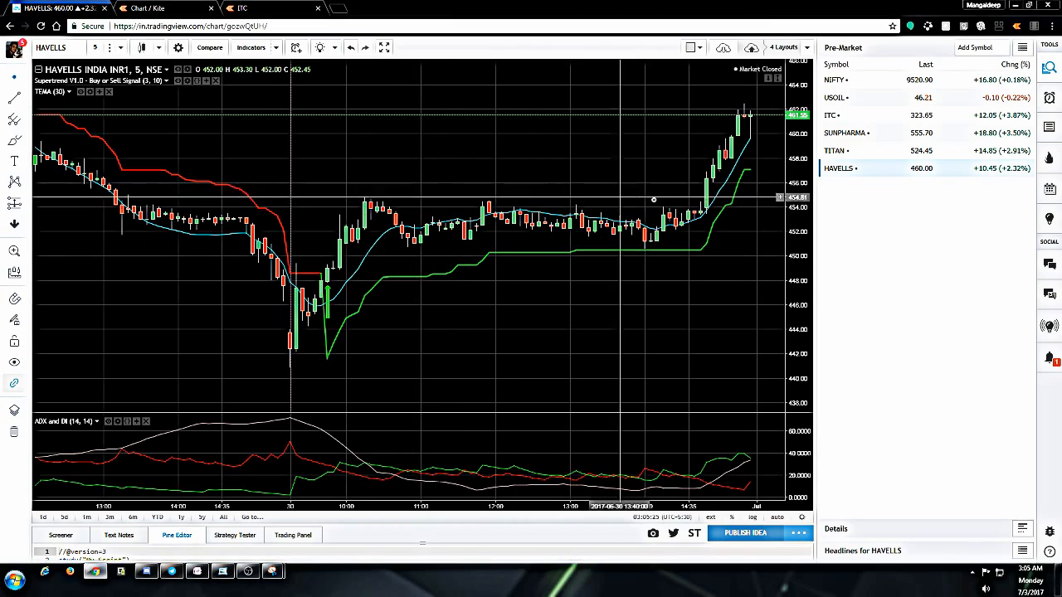
{"action": "mouse_move", "coordinate": [673, 234]}
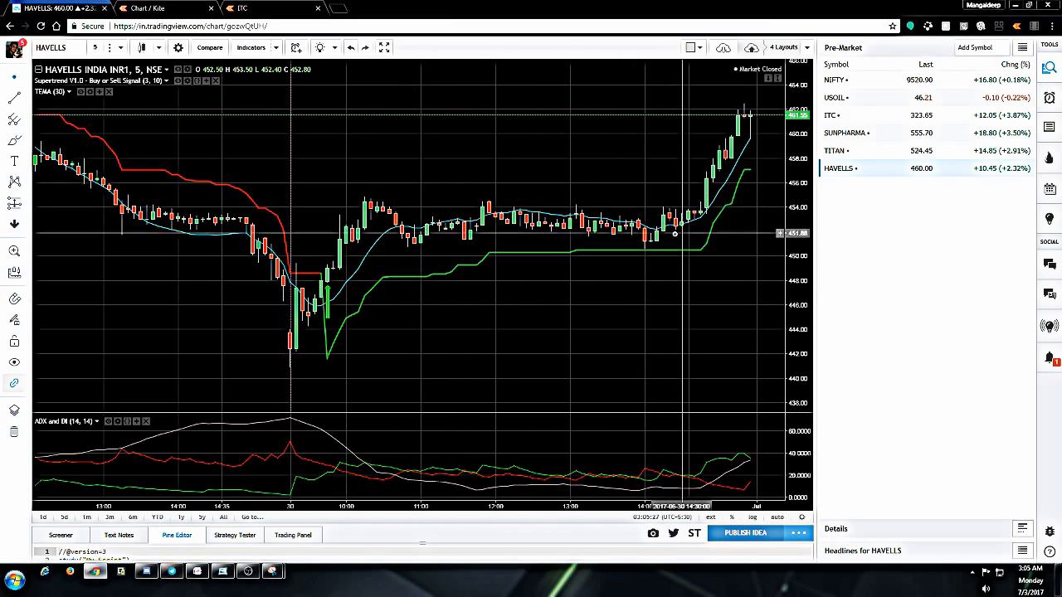
{"action": "mouse_move", "coordinate": [672, 257]}
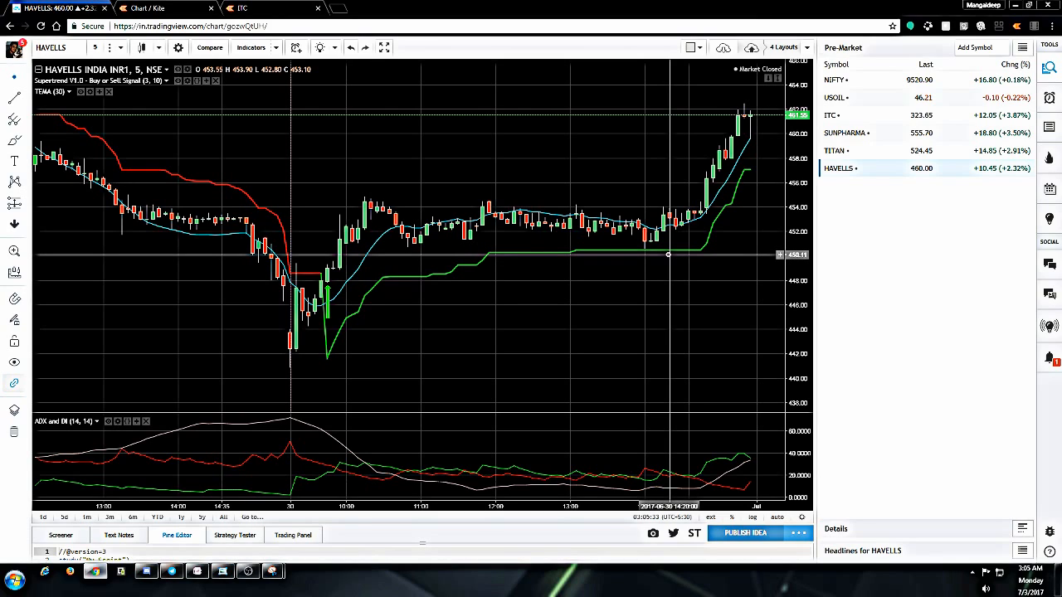
{"action": "mouse_move", "coordinate": [677, 256]}
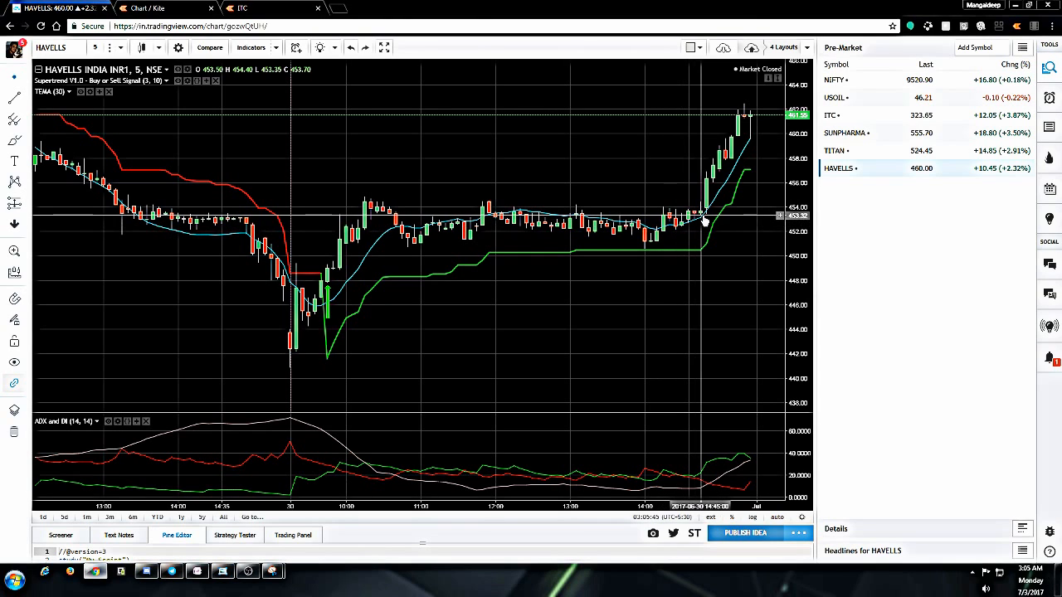
{"action": "mouse_move", "coordinate": [750, 124]}
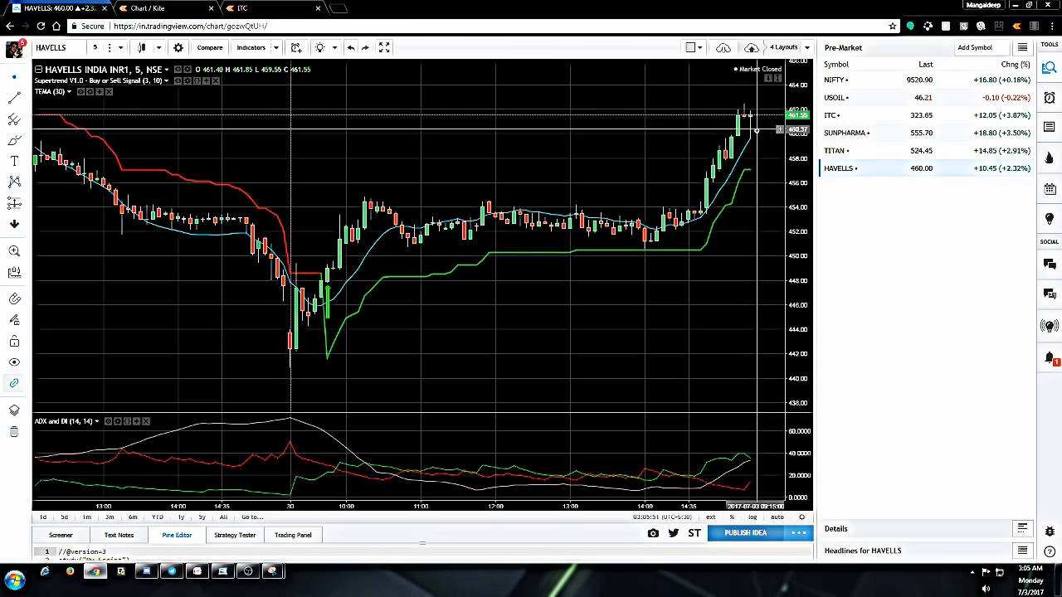
{"action": "mouse_move", "coordinate": [753, 135]}
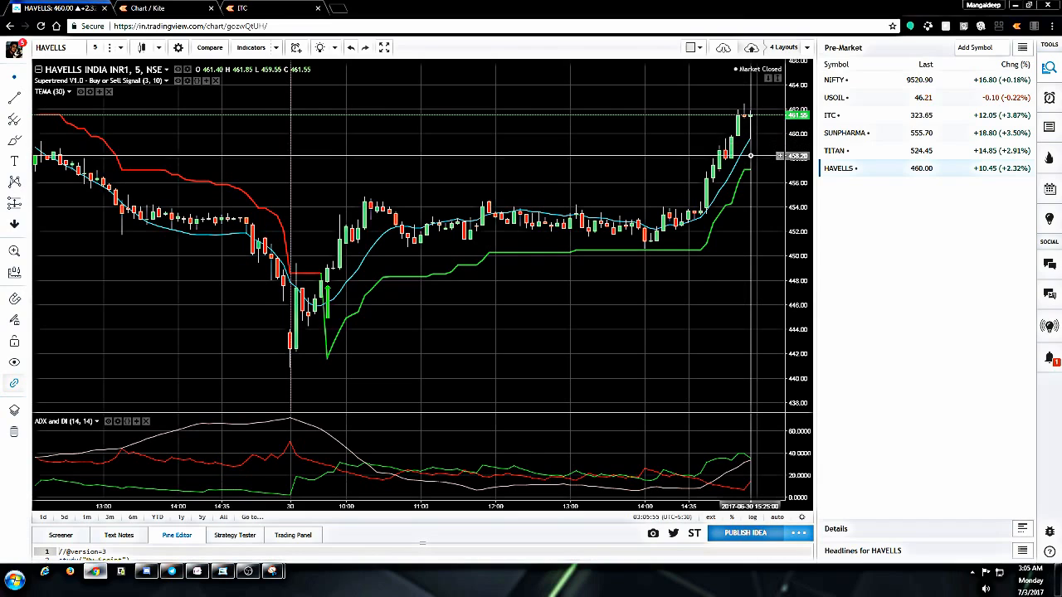
{"action": "mouse_move", "coordinate": [637, 231]}
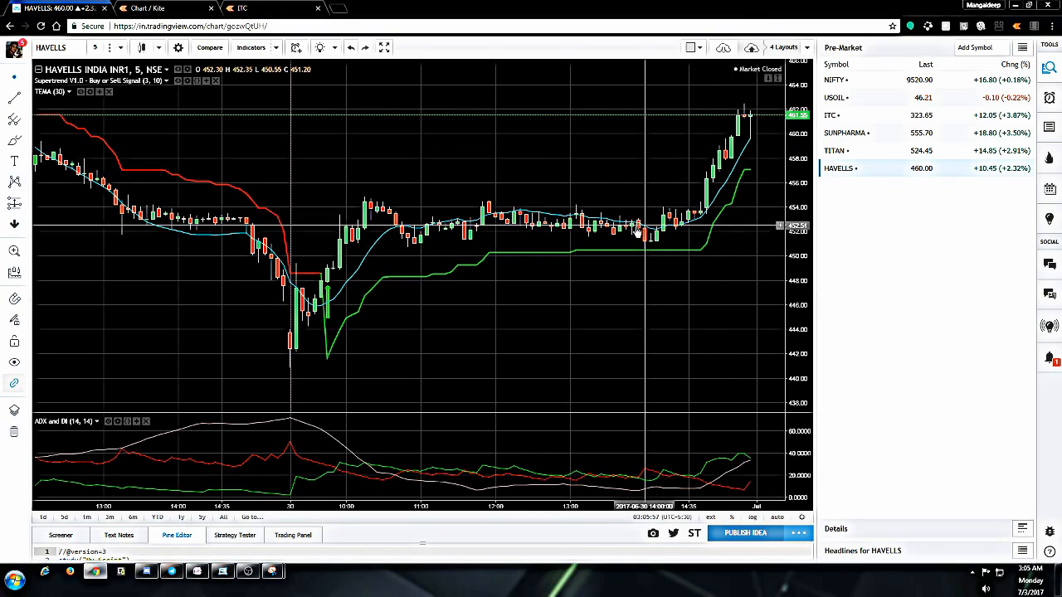
{"action": "mouse_move", "coordinate": [521, 295]}
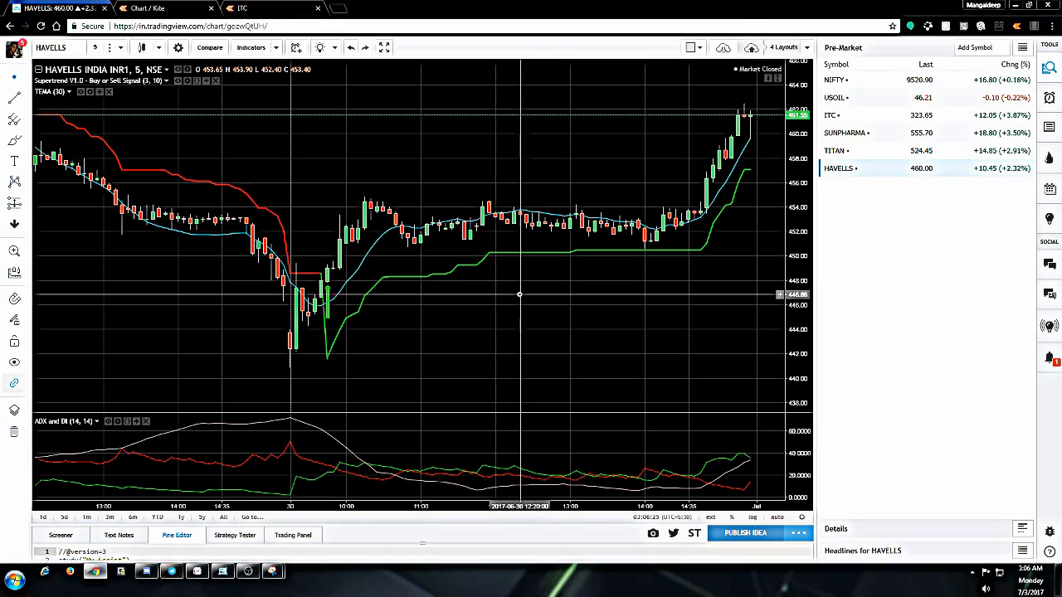
{"action": "mouse_move", "coordinate": [519, 296]}
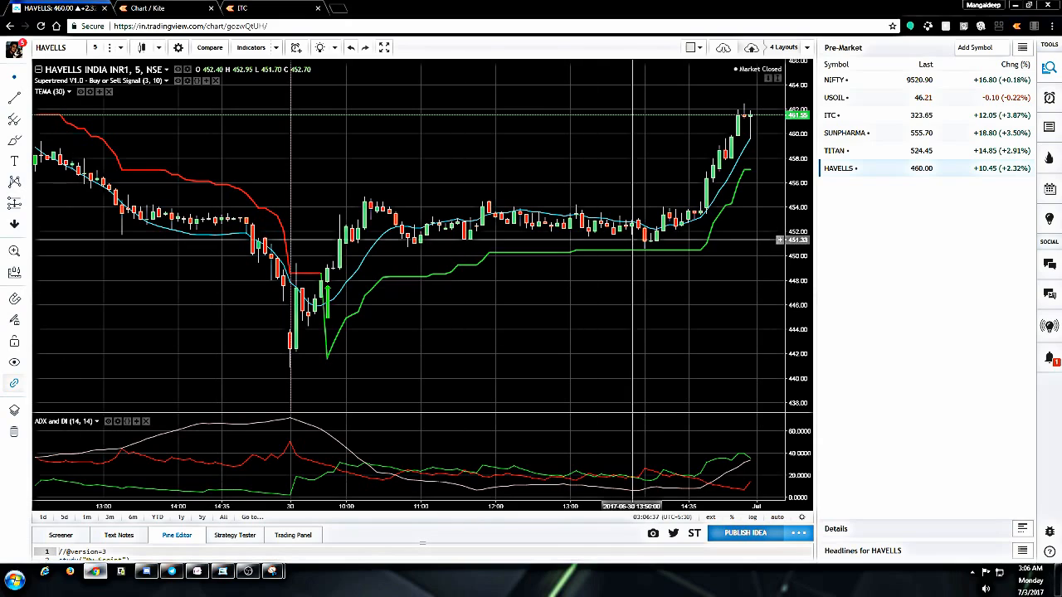
{"action": "mouse_move", "coordinate": [591, 239]}
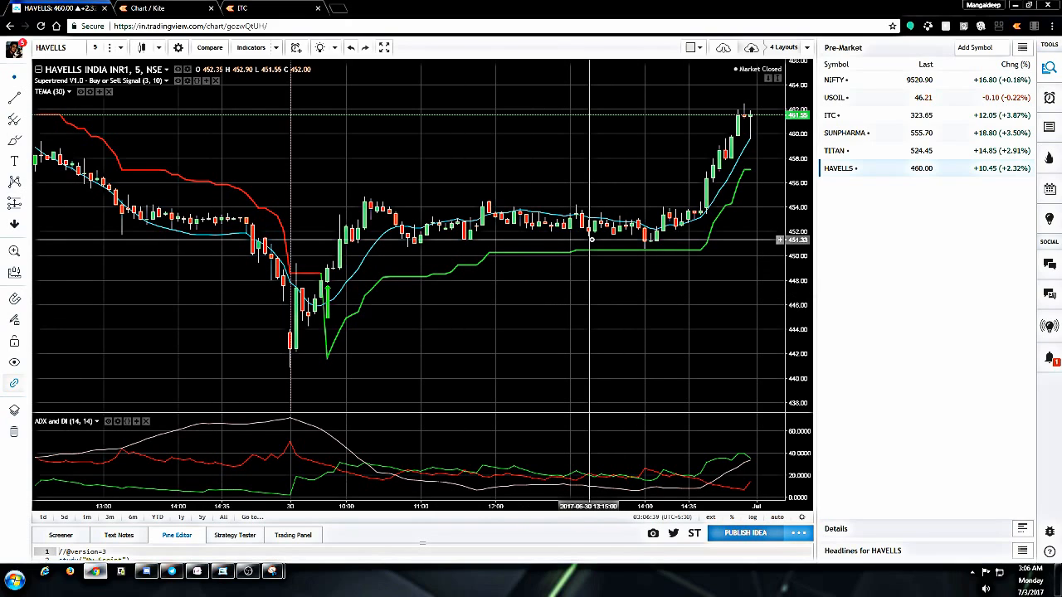